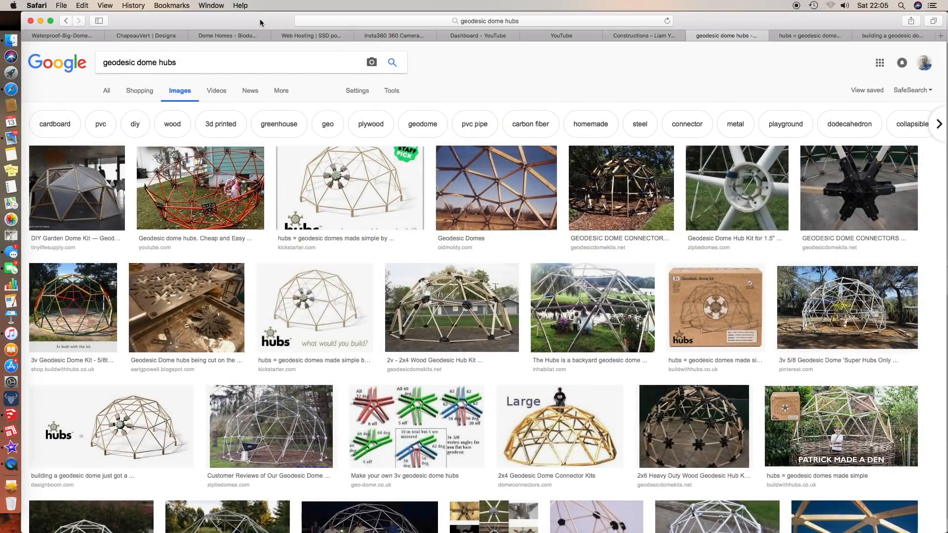
{"action": "mouse_move", "coordinate": [505, 106]}
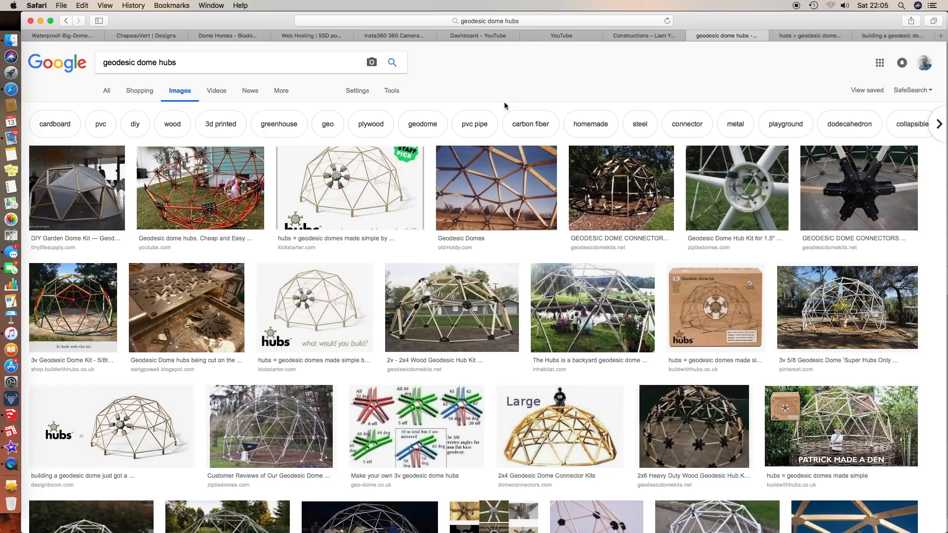
{"action": "mouse_move", "coordinate": [217, 80]}
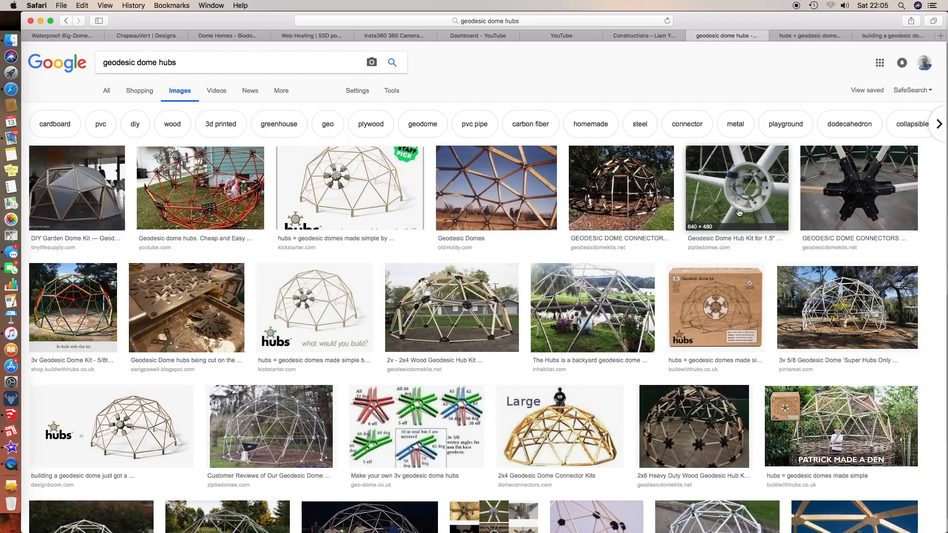
{"action": "mouse_move", "coordinate": [468, 201]}
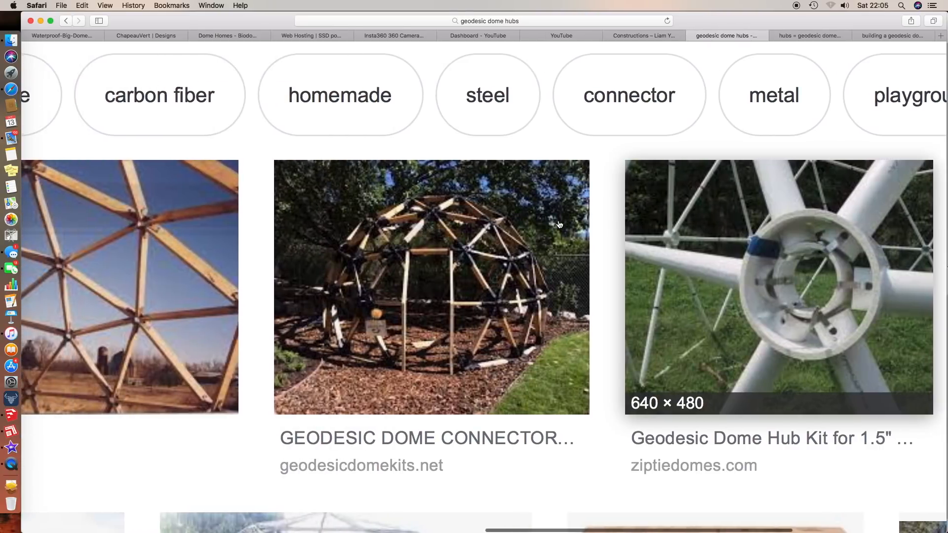
Navigate around the pointy_butterfly trapezoid outline while its two stray horizontal lines are erased.
{"action": "scroll", "scroll_direction": "left", "scroll_amount": 3}
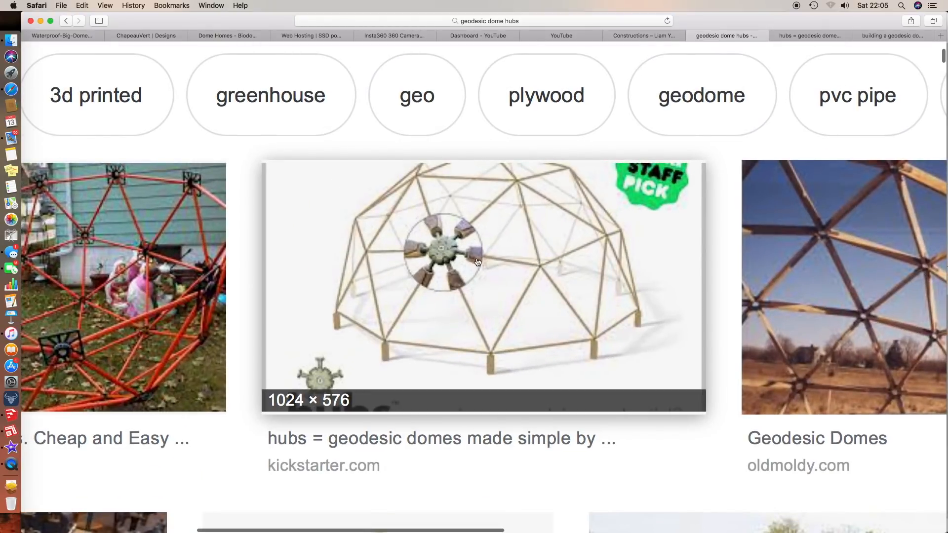
{"action": "mouse_move", "coordinate": [461, 239]}
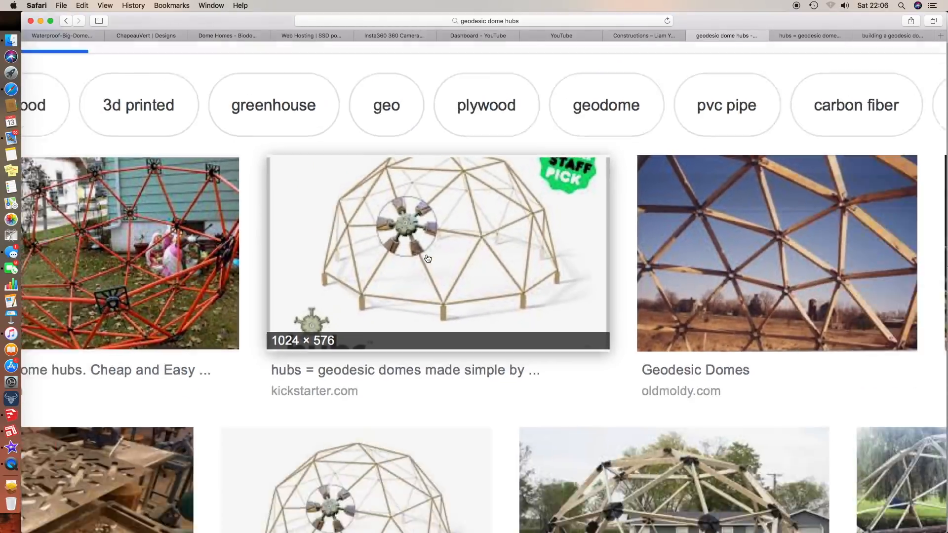
{"action": "scroll", "scroll_direction": "down", "scroll_amount": 3}
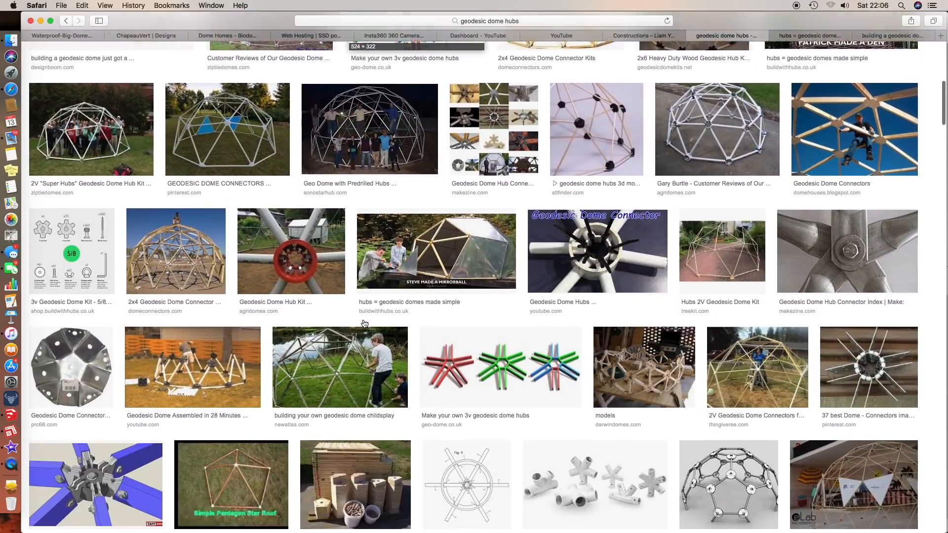
{"action": "scroll", "scroll_direction": "down", "scroll_amount": 3}
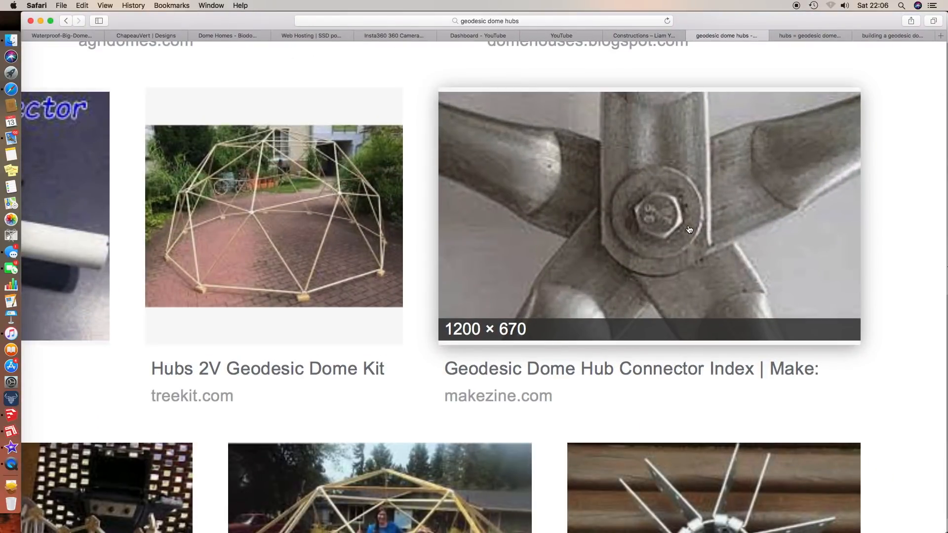
{"action": "scroll", "scroll_direction": "down", "scroll_amount": 3}
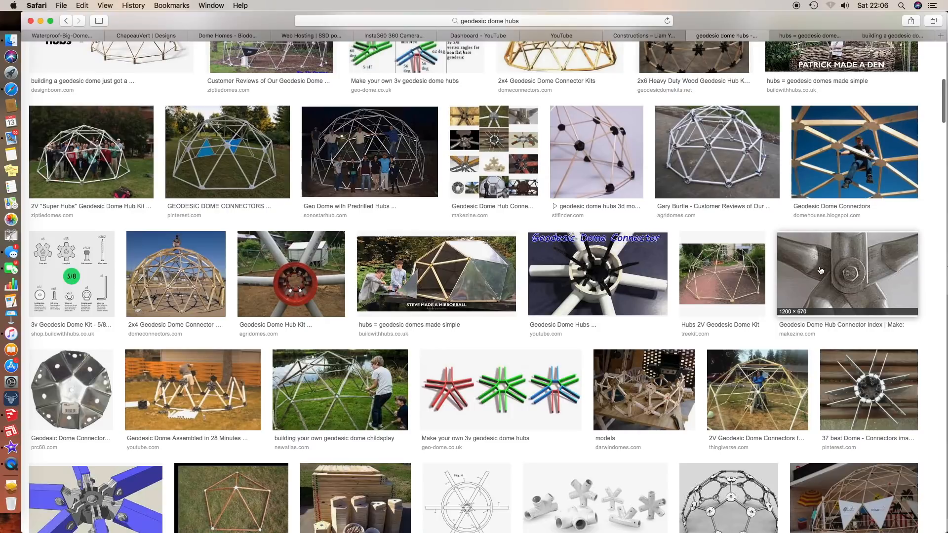
{"action": "mouse_move", "coordinate": [885, 273]}
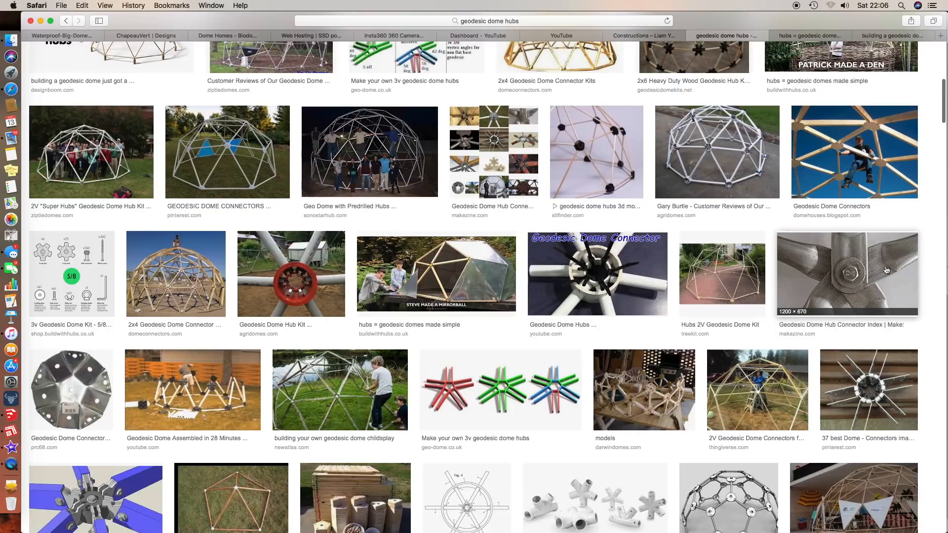
{"action": "mouse_move", "coordinate": [723, 274]}
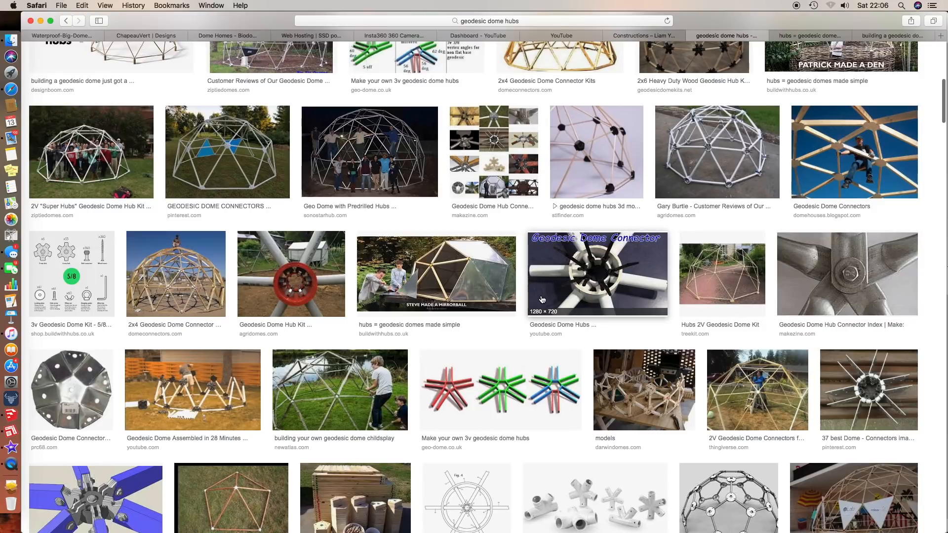
{"action": "scroll", "scroll_direction": "down", "scroll_amount": 3}
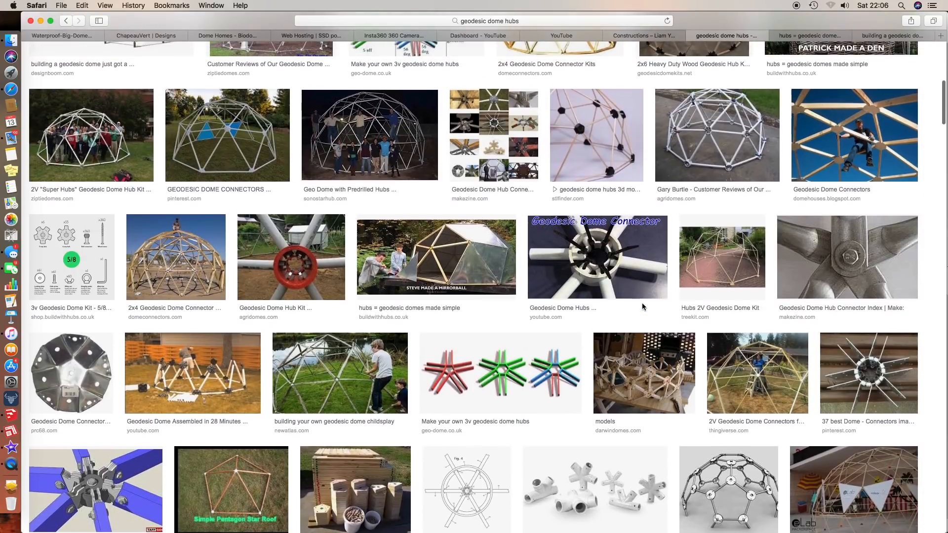
{"action": "mouse_move", "coordinate": [642, 310]}
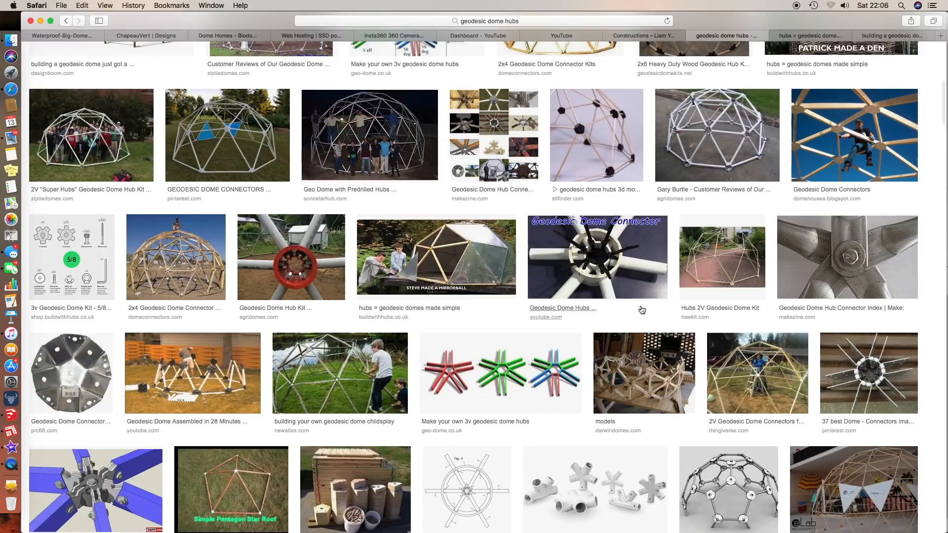
{"action": "mouse_move", "coordinate": [598, 311]}
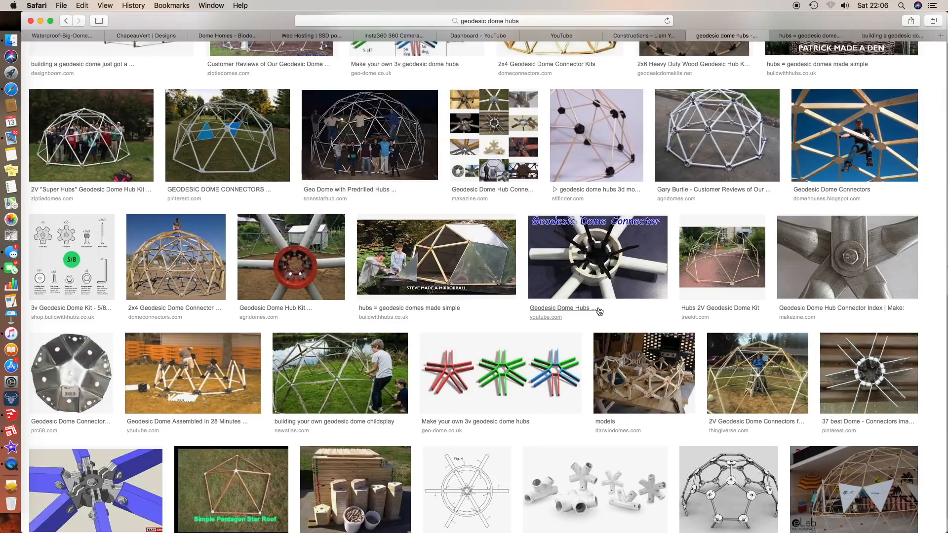
{"action": "scroll", "scroll_direction": "down", "scroll_amount": 3}
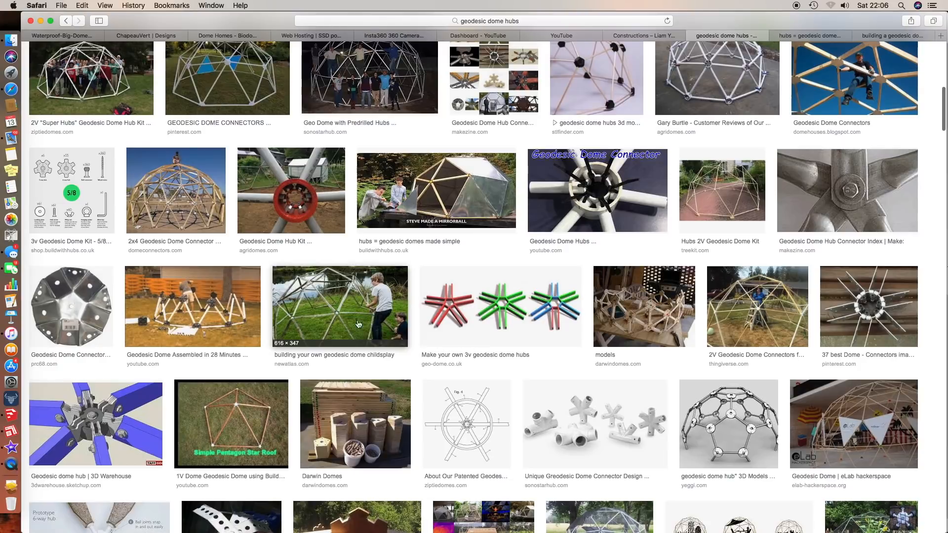
{"action": "scroll", "scroll_direction": "down", "scroll_amount": 3}
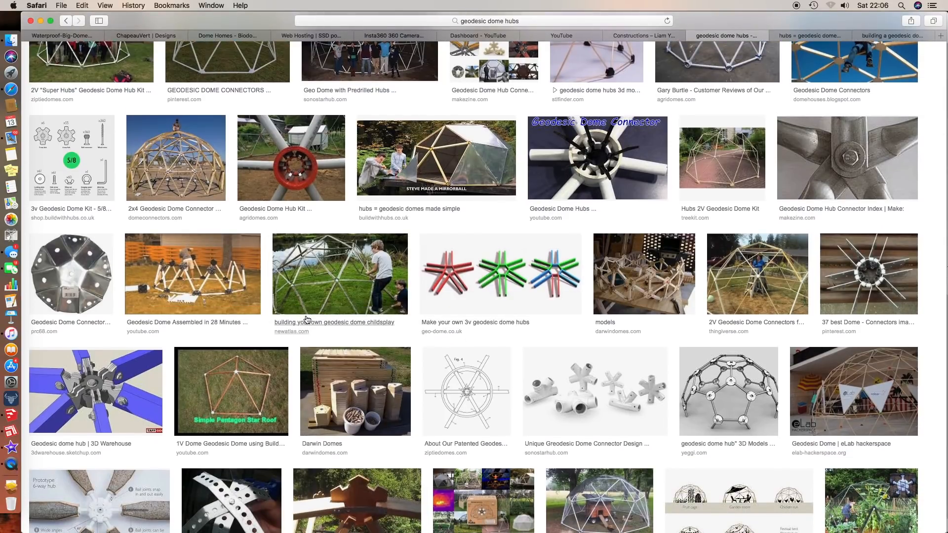
{"action": "mouse_move", "coordinate": [250, 322]}
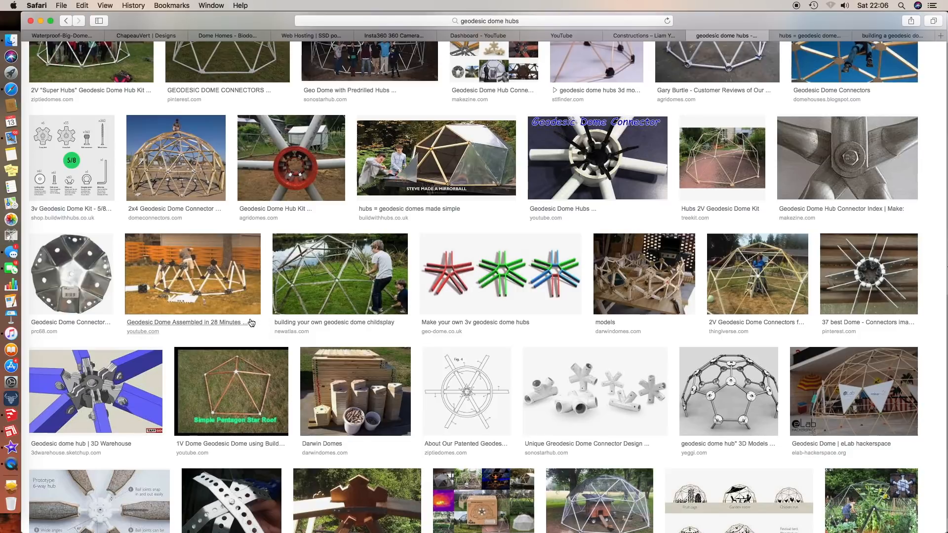
{"action": "mouse_move", "coordinate": [261, 327]}
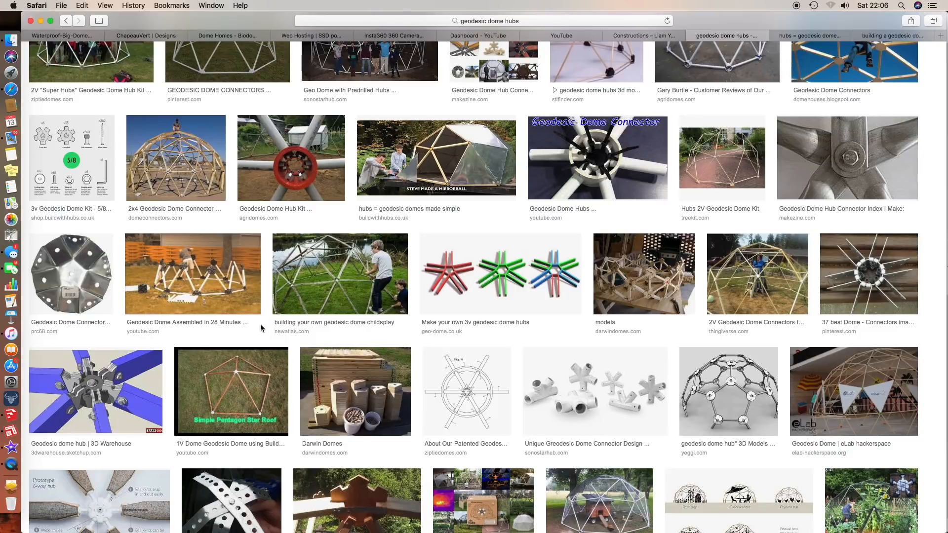
{"action": "mouse_move", "coordinate": [96, 391]}
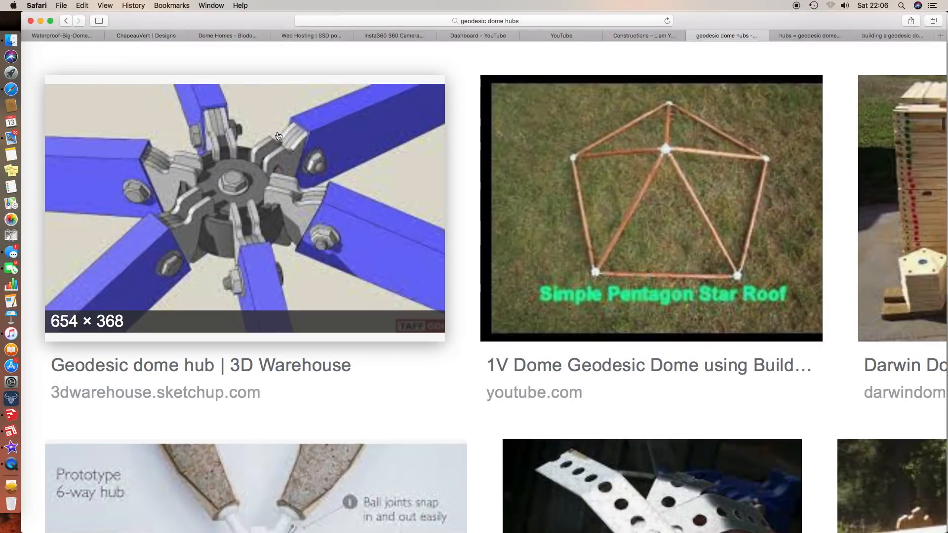
{"action": "mouse_move", "coordinate": [322, 145]}
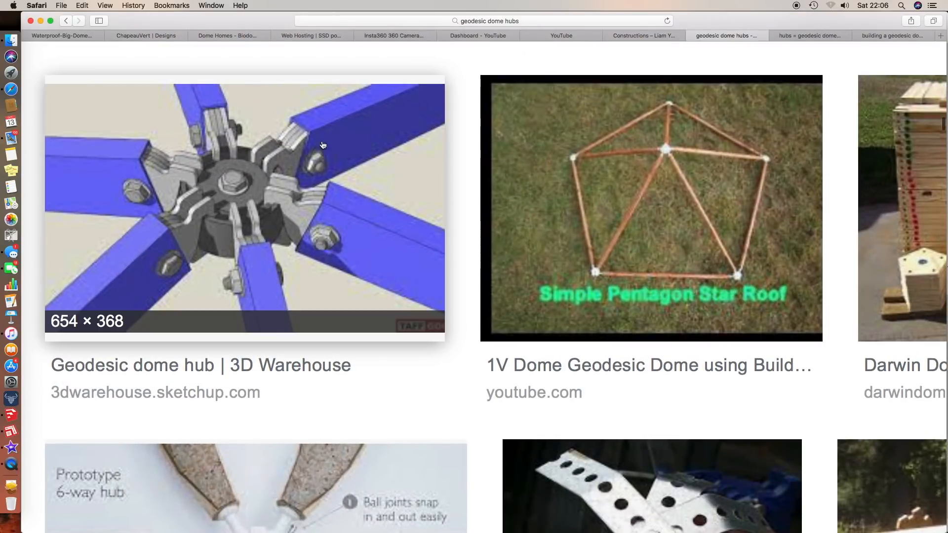
{"action": "mouse_move", "coordinate": [311, 227]}
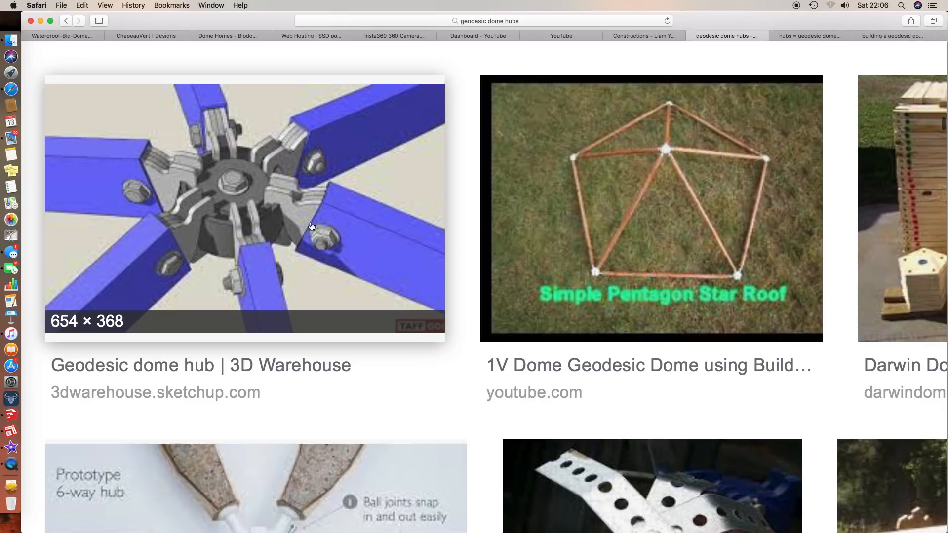
{"action": "mouse_move", "coordinate": [214, 145]}
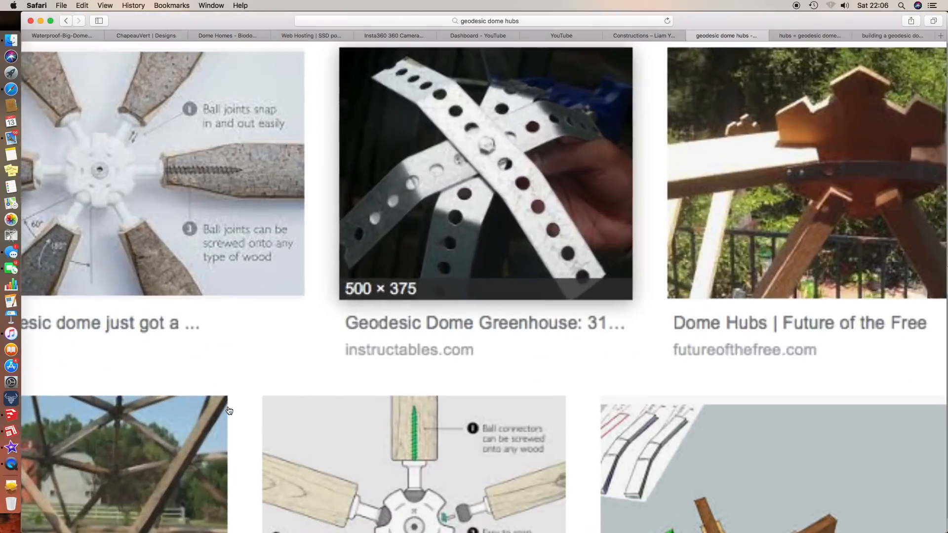
{"action": "scroll", "scroll_direction": "down", "scroll_amount": 3}
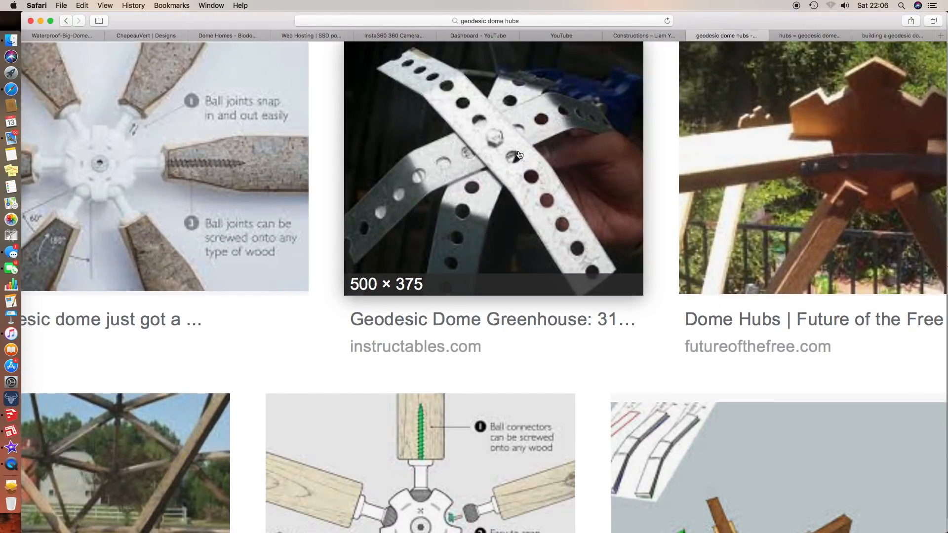
{"action": "mouse_move", "coordinate": [512, 158]}
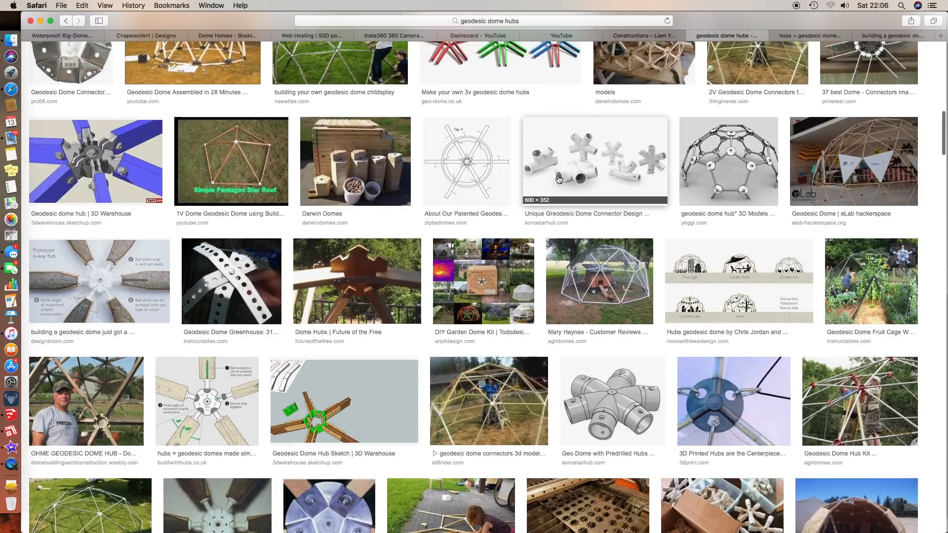
{"action": "scroll", "scroll_direction": "down", "scroll_amount": 3}
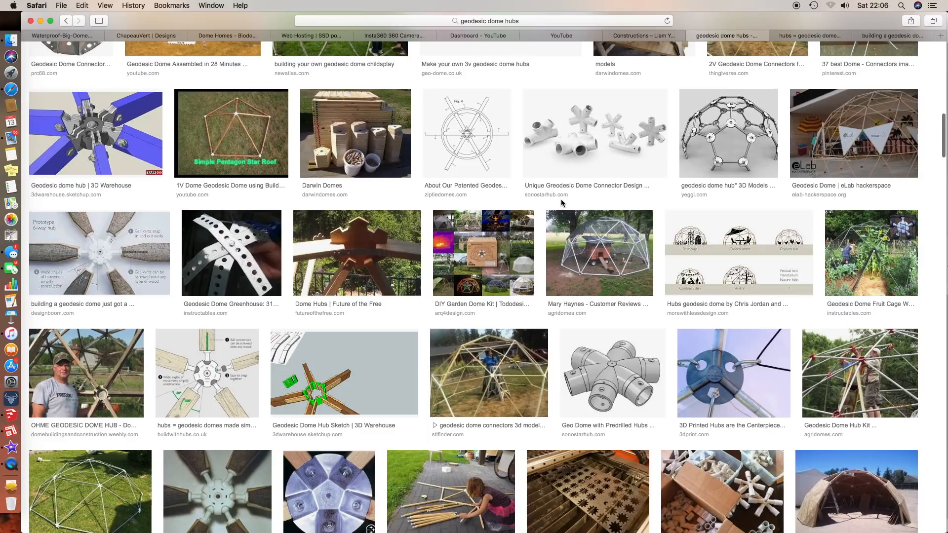
{"action": "scroll", "scroll_direction": "down", "scroll_amount": 3}
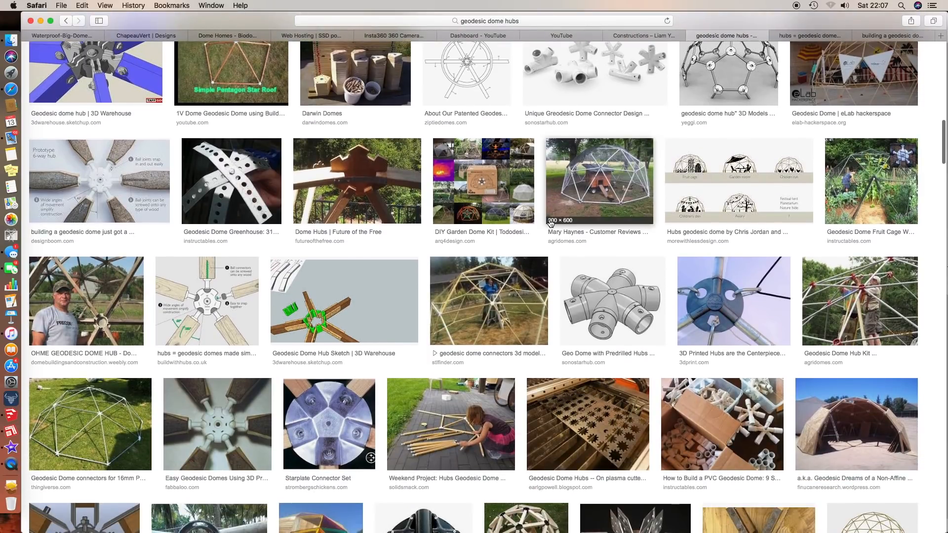
{"action": "scroll", "scroll_direction": "down", "scroll_amount": 3}
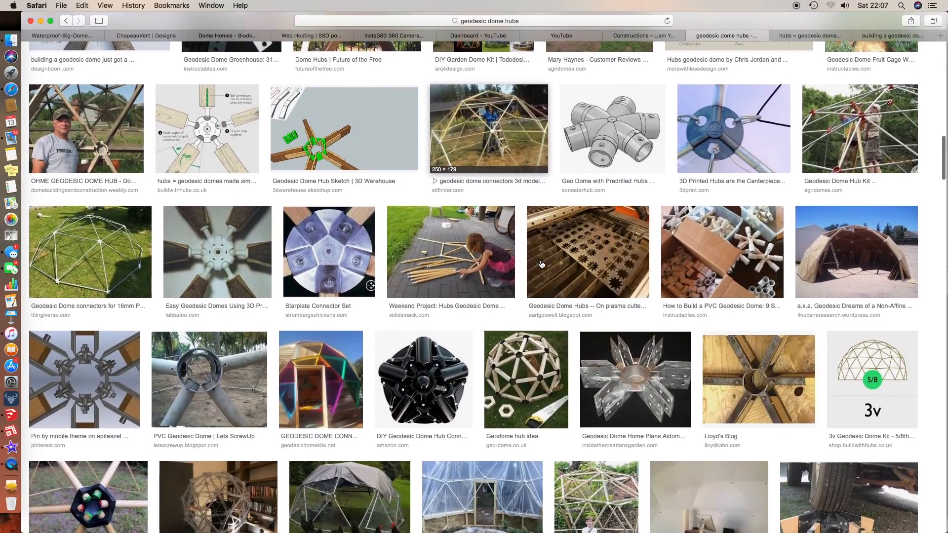
{"action": "scroll", "scroll_direction": "down", "scroll_amount": 3}
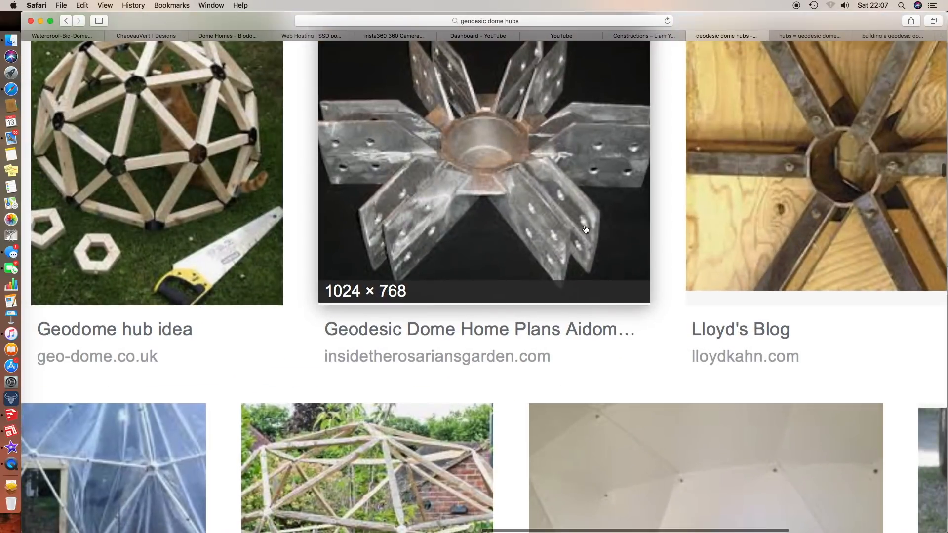
{"action": "mouse_move", "coordinate": [521, 186]}
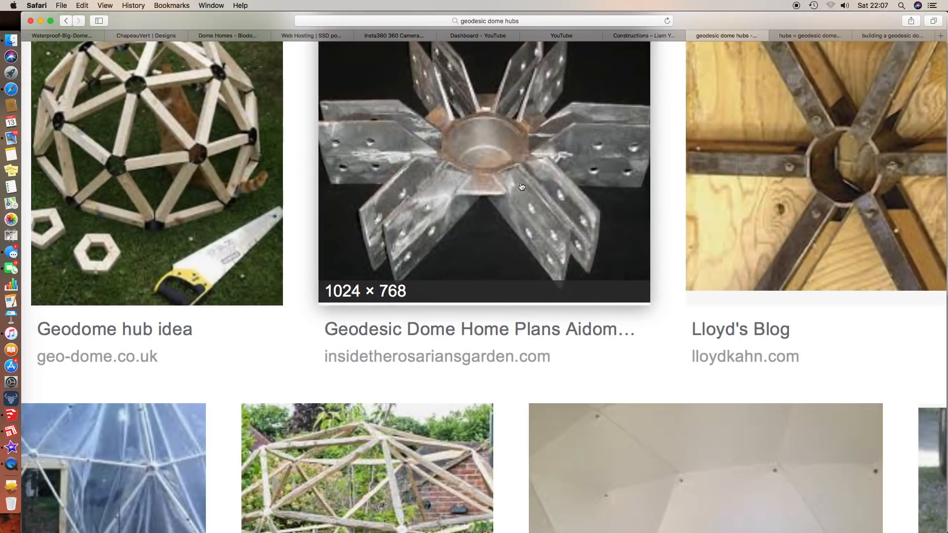
{"action": "mouse_move", "coordinate": [498, 148]}
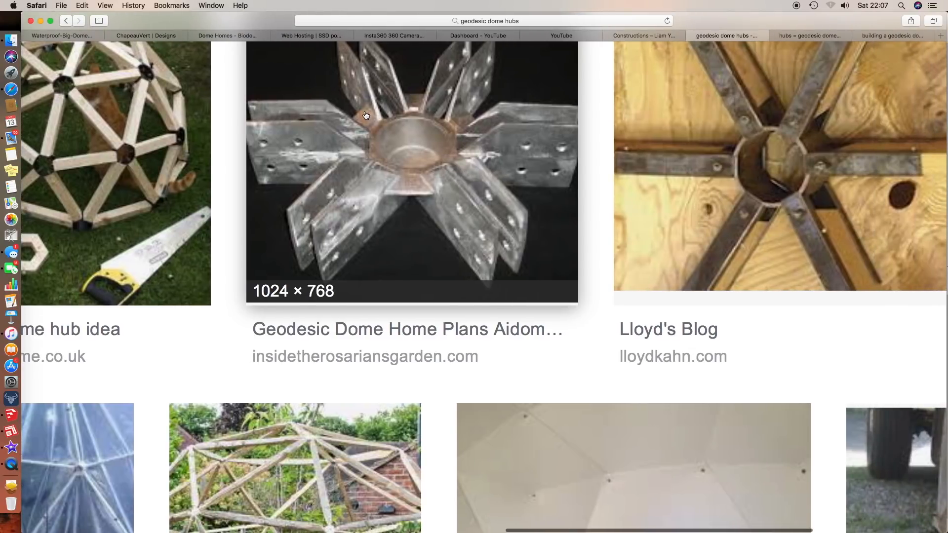
{"action": "mouse_move", "coordinate": [400, 172]}
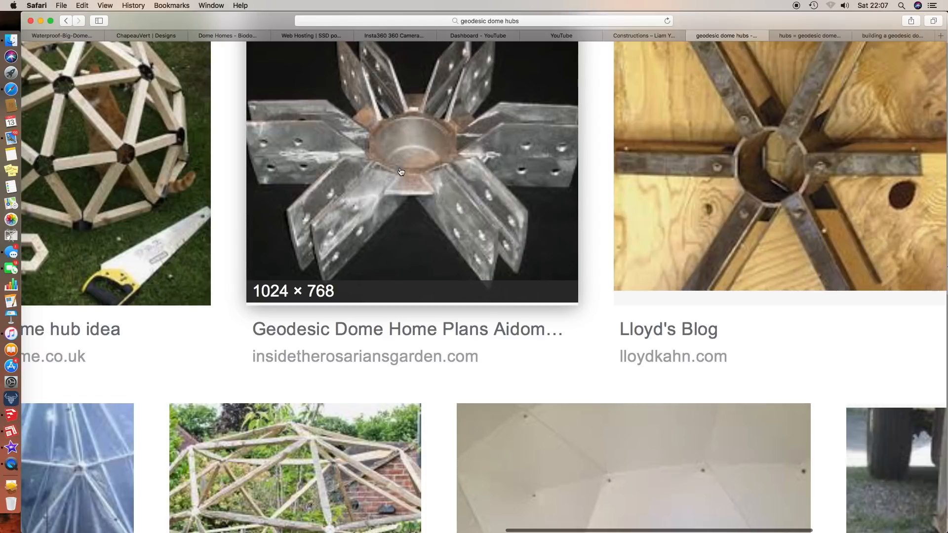
{"action": "mouse_move", "coordinate": [406, 166]}
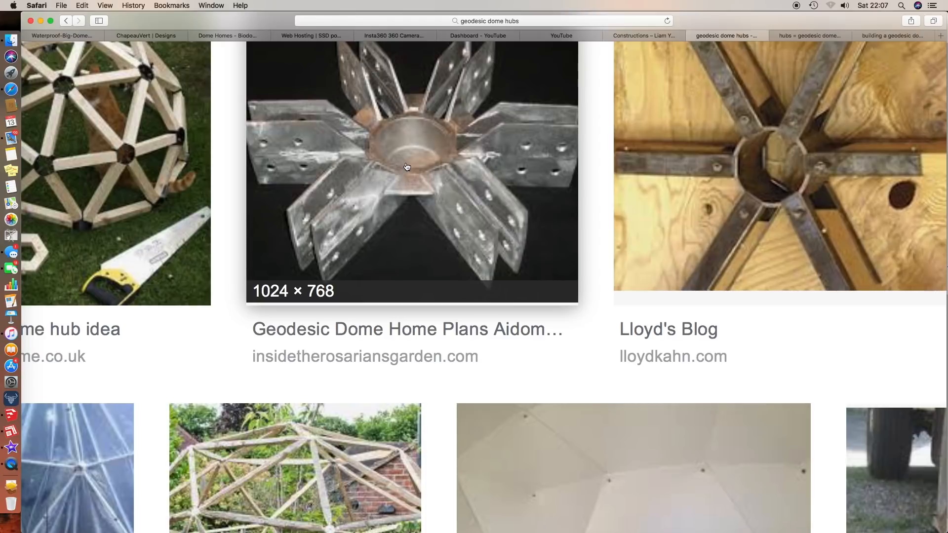
{"action": "scroll", "scroll_direction": "right", "scroll_amount": 3}
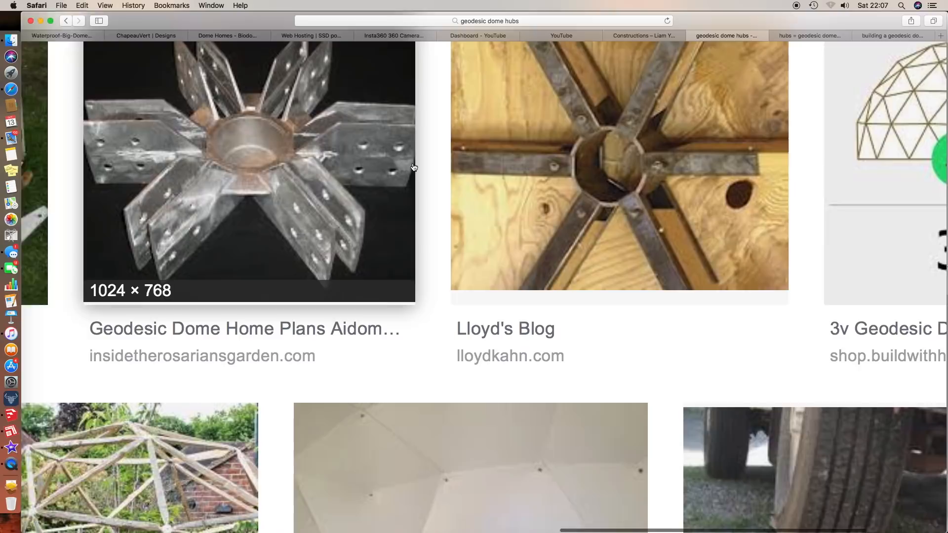
{"action": "scroll", "scroll_direction": "right", "scroll_amount": 3}
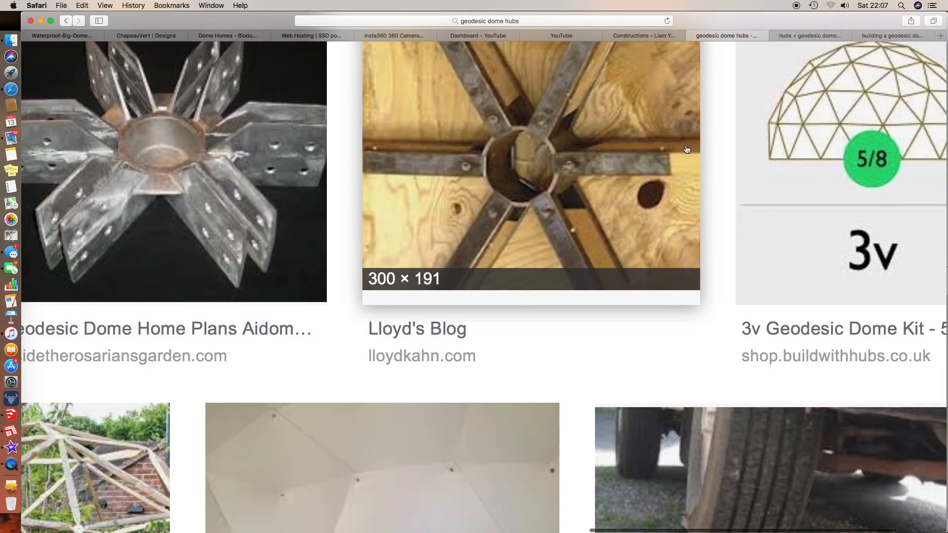
{"action": "mouse_move", "coordinate": [661, 168]}
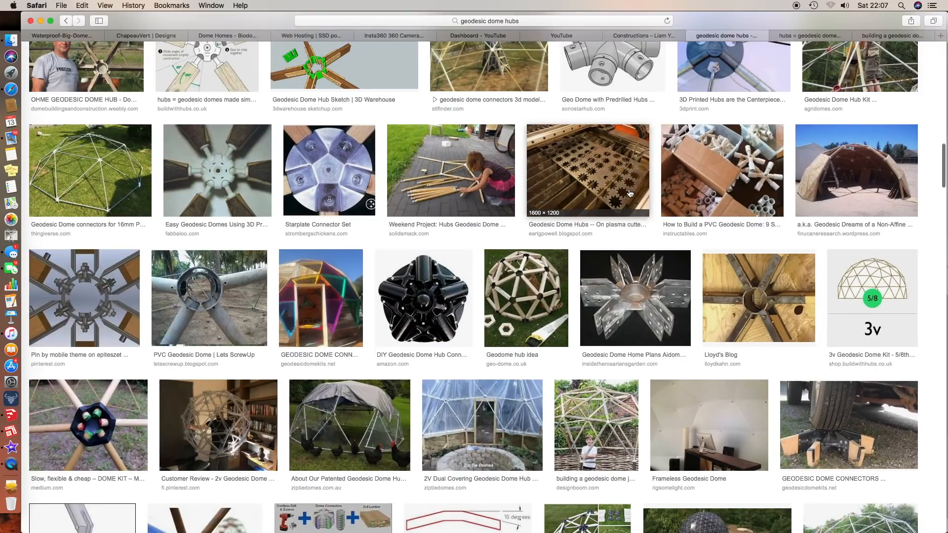
{"action": "scroll", "scroll_direction": "down", "scroll_amount": 3}
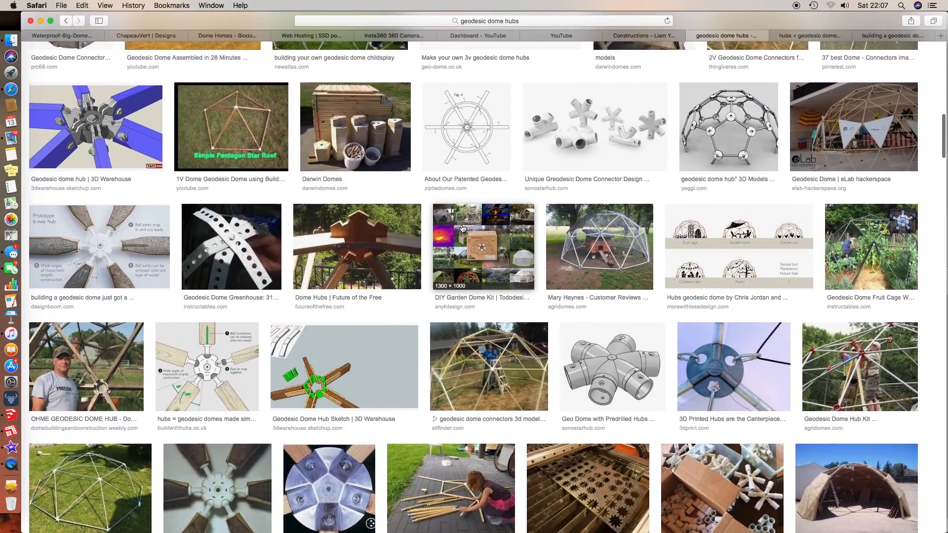
{"action": "scroll", "scroll_direction": "down", "scroll_amount": 3}
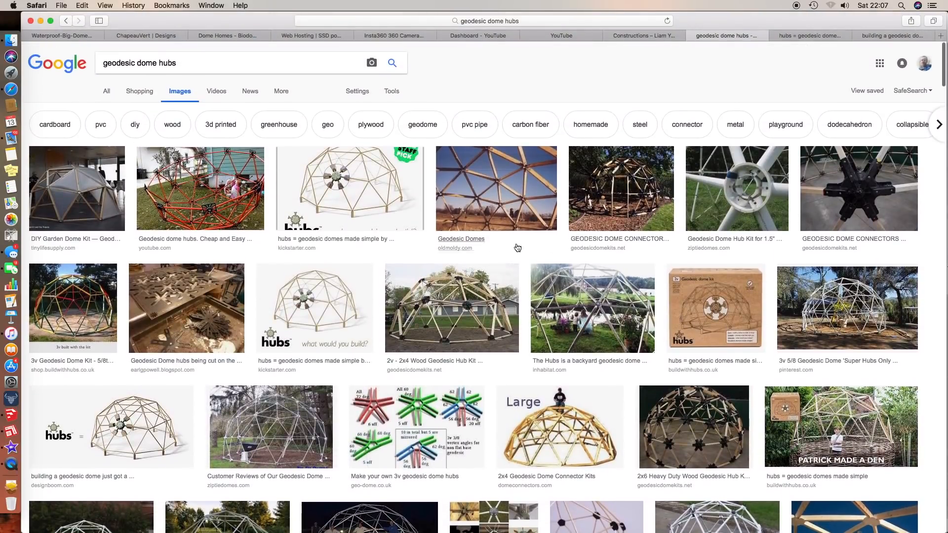
{"action": "mouse_move", "coordinate": [616, 271]}
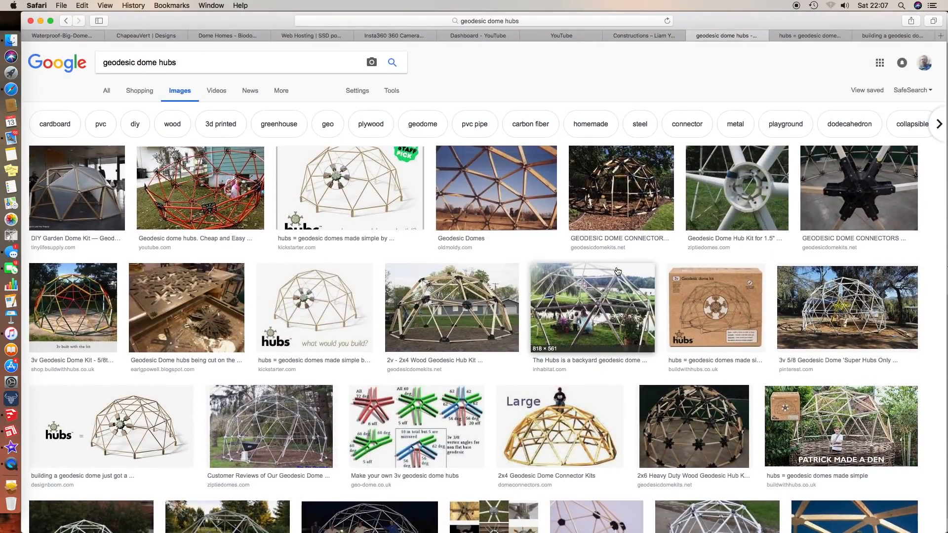
{"action": "mouse_move", "coordinate": [590, 266]}
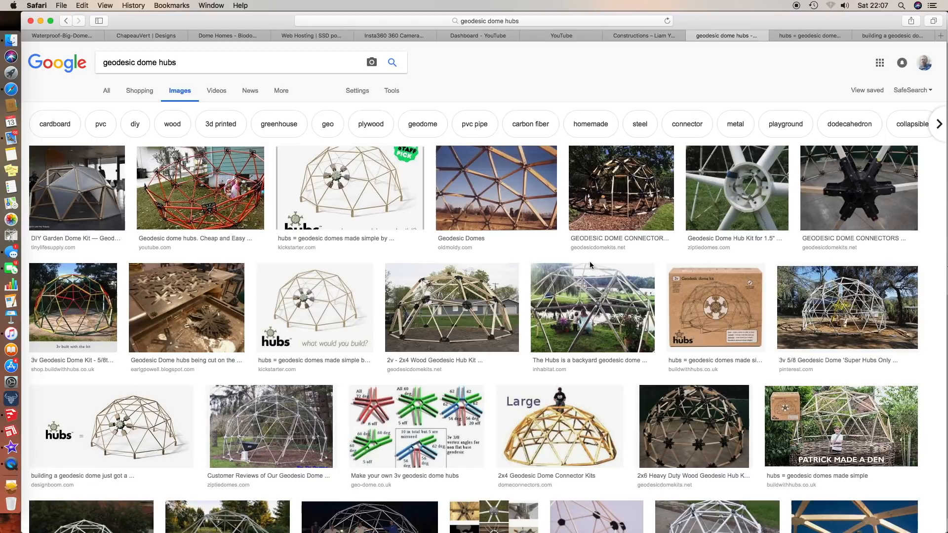
{"action": "mouse_move", "coordinate": [550, 257]}
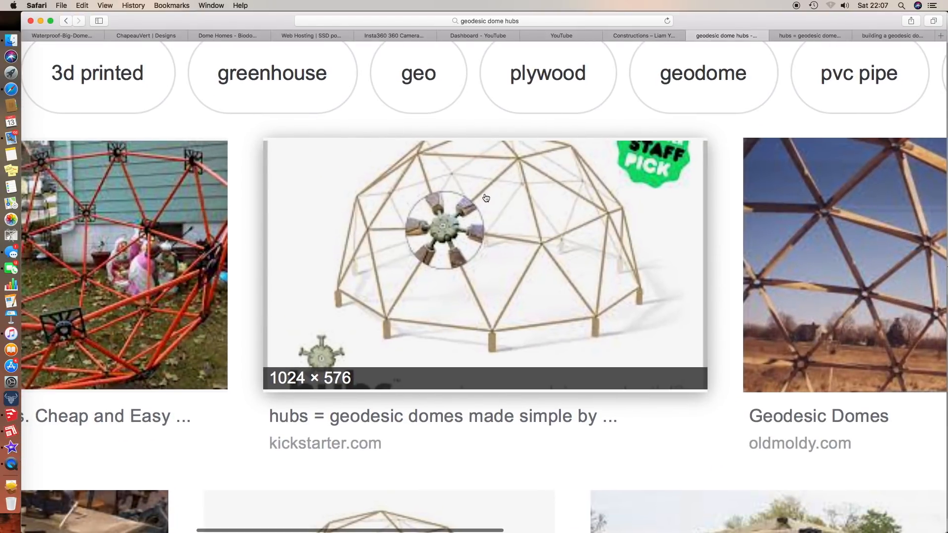
{"action": "scroll", "scroll_direction": "down", "scroll_amount": 3}
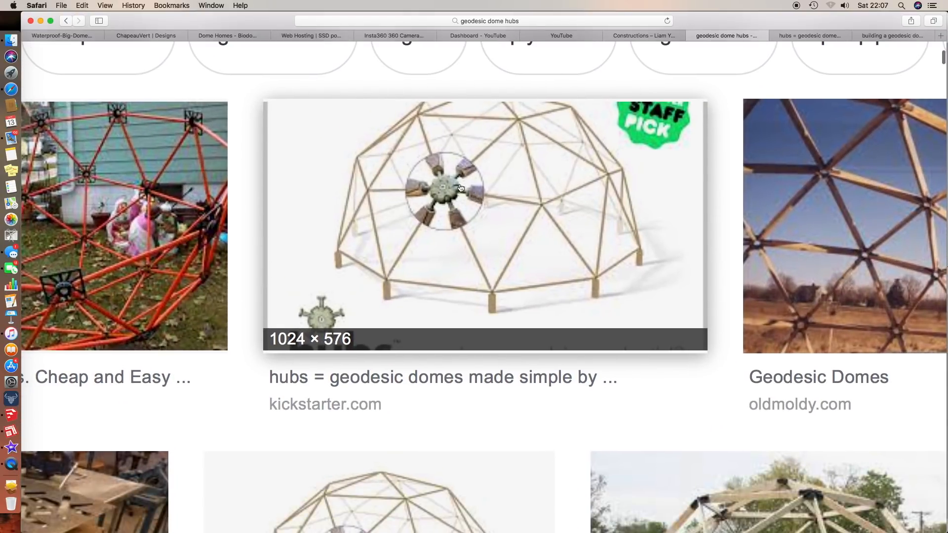
{"action": "mouse_move", "coordinate": [434, 183]}
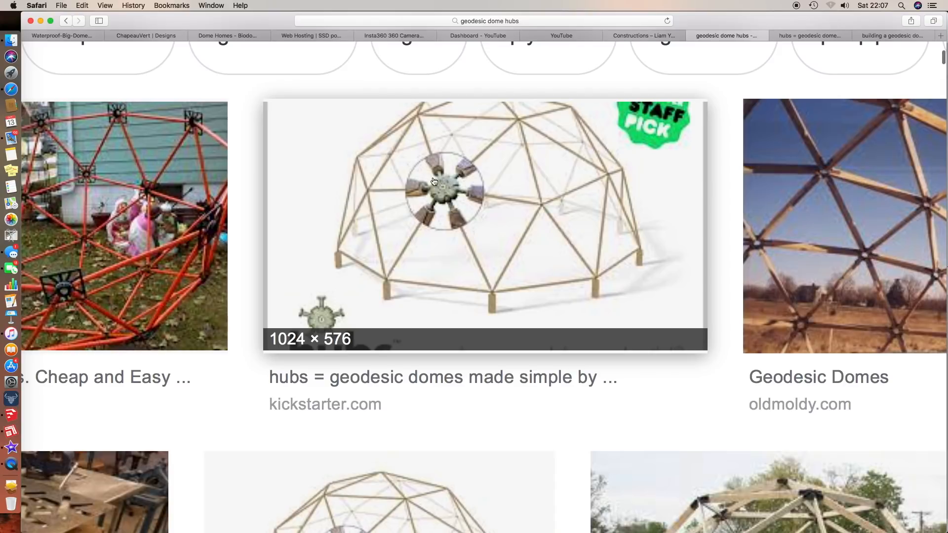
{"action": "mouse_move", "coordinate": [456, 194]}
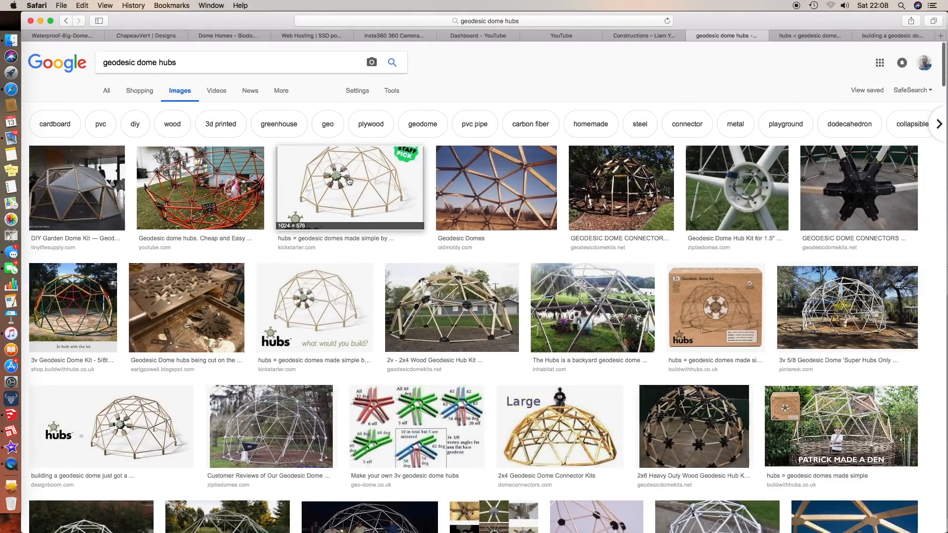
{"action": "mouse_move", "coordinate": [339, 188]}
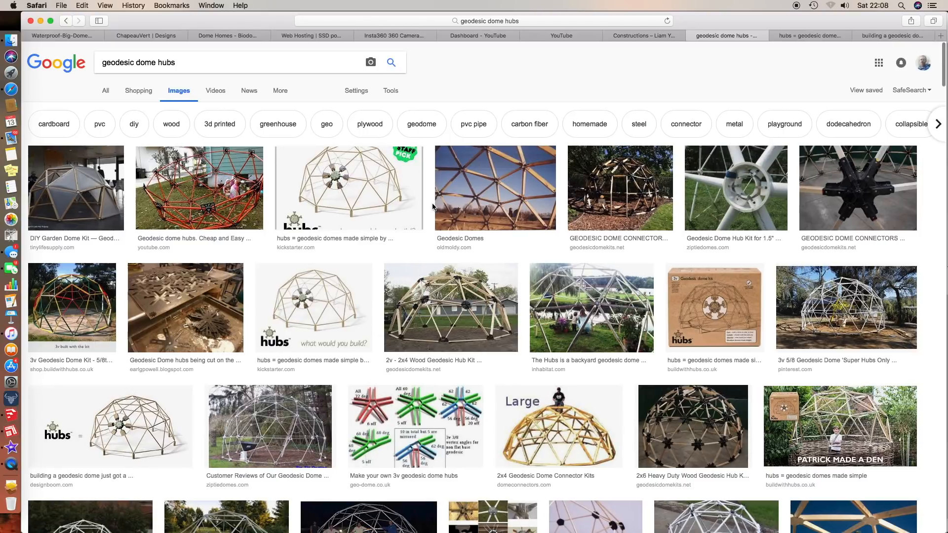
{"action": "scroll", "scroll_direction": "down", "scroll_amount": 3}
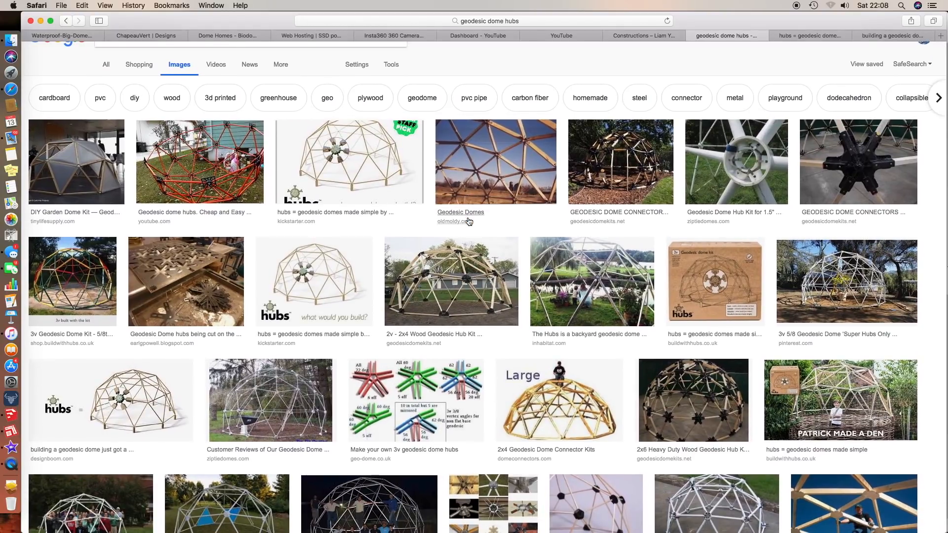
{"action": "scroll", "scroll_direction": "down", "scroll_amount": 3}
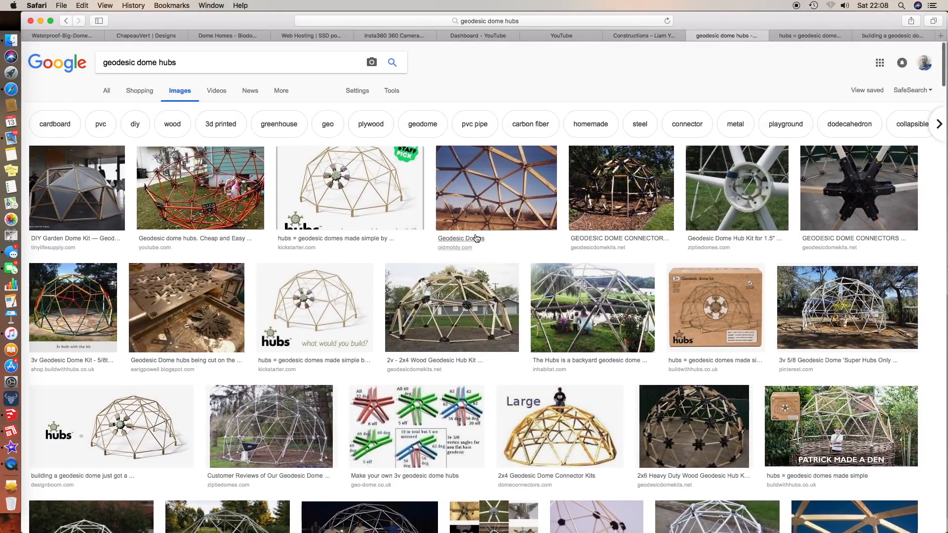
{"action": "mouse_move", "coordinate": [493, 242]}
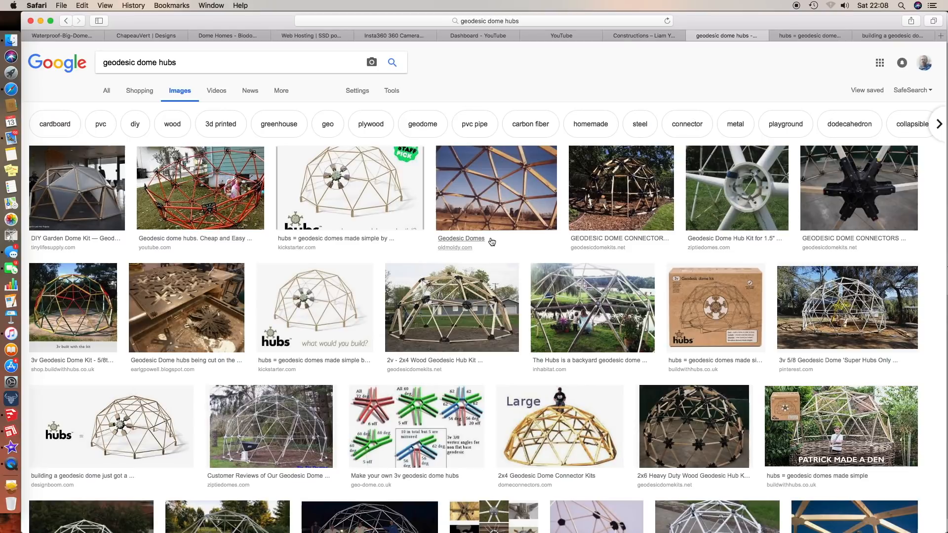
{"action": "mouse_move", "coordinate": [670, 190]}
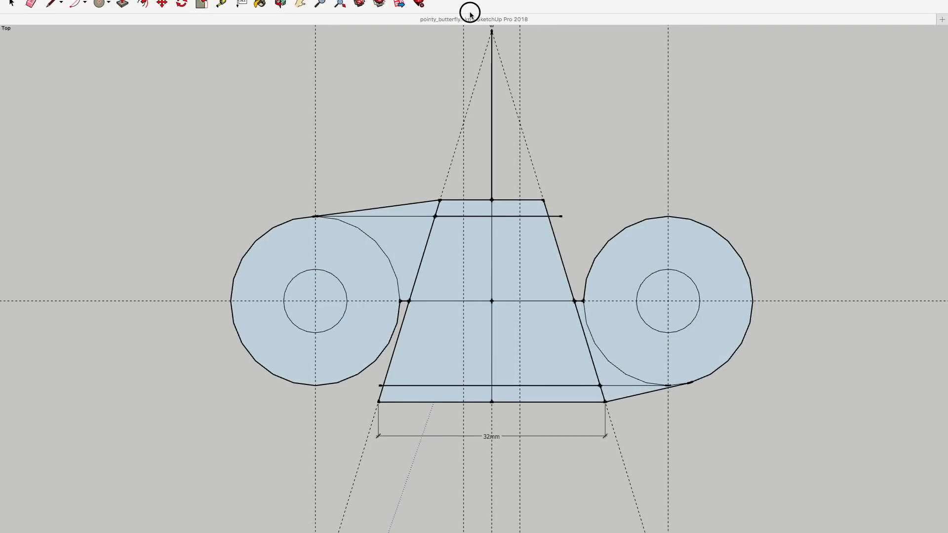
{"action": "mouse_move", "coordinate": [360, 178]}
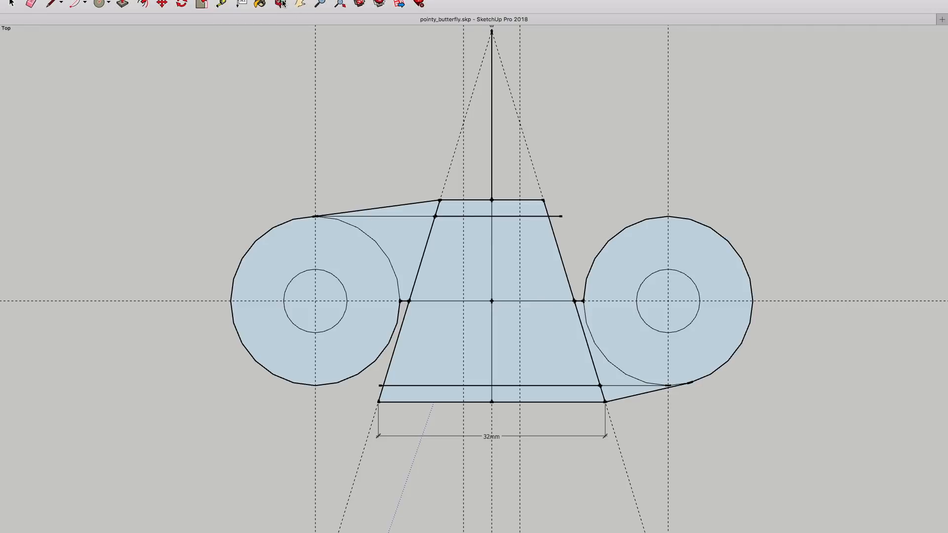
{"action": "mouse_move", "coordinate": [282, 4]}
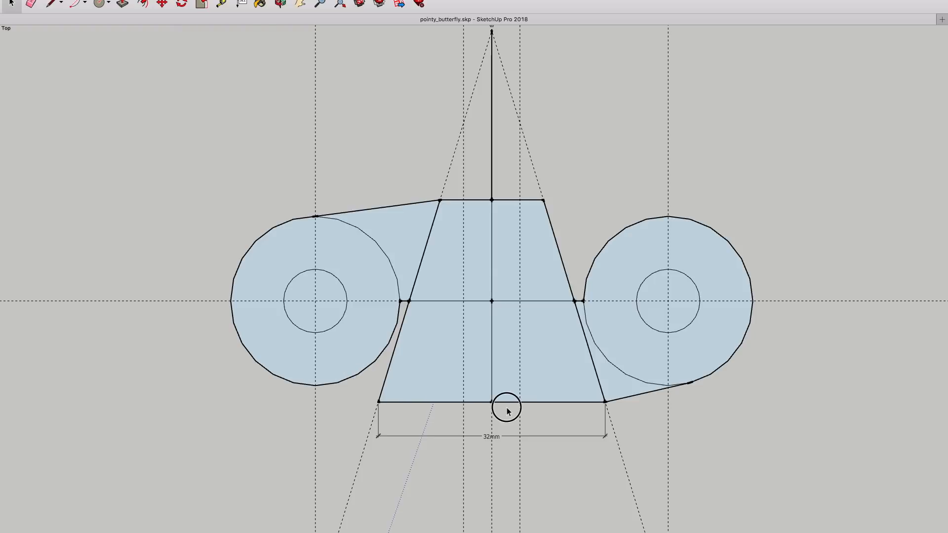
{"action": "mouse_move", "coordinate": [845, 489]}
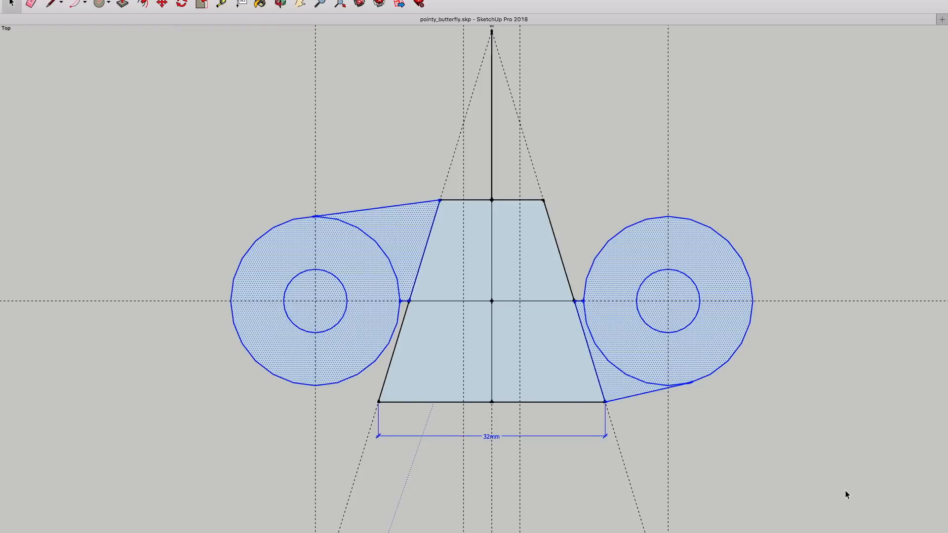
{"action": "mouse_move", "coordinate": [495, 144]}
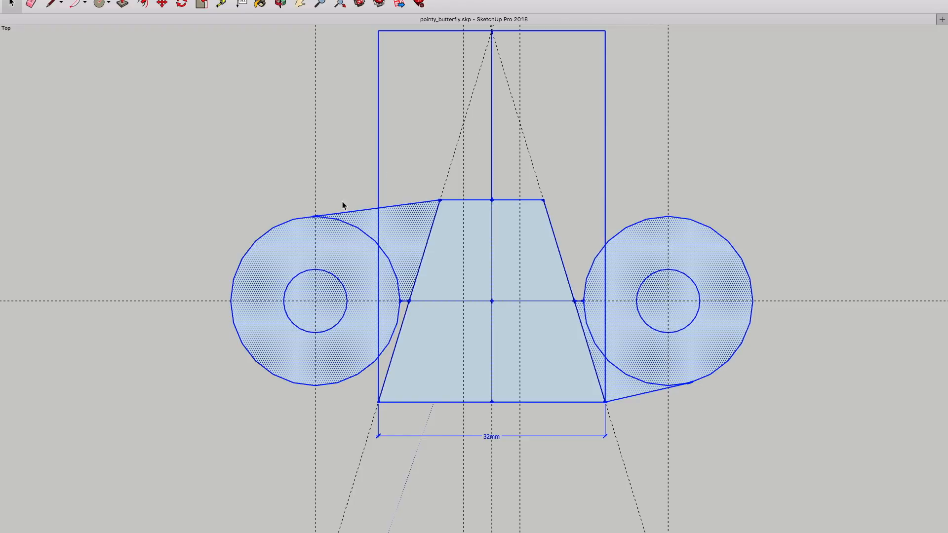
{"action": "mouse_move", "coordinate": [316, 191]}
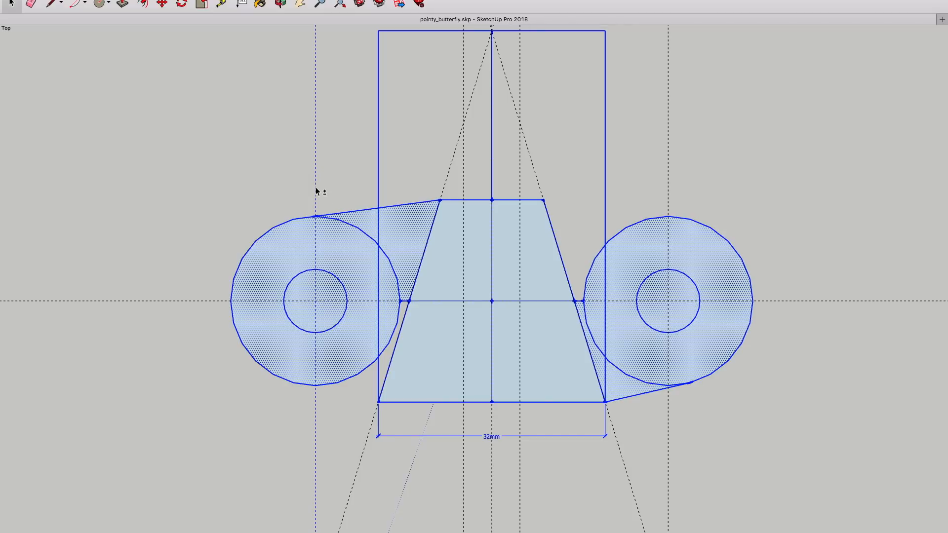
{"action": "mouse_move", "coordinate": [216, 307]}
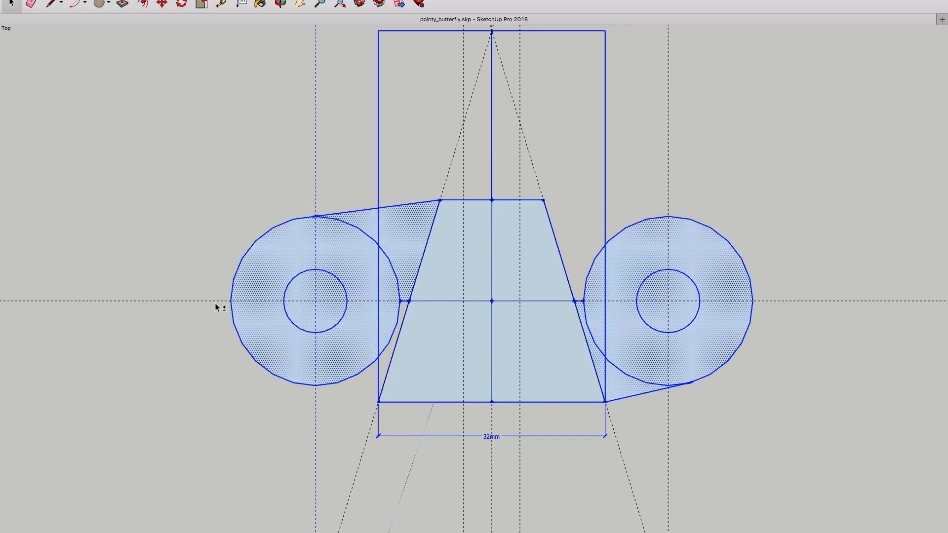
{"action": "mouse_move", "coordinate": [216, 307]}
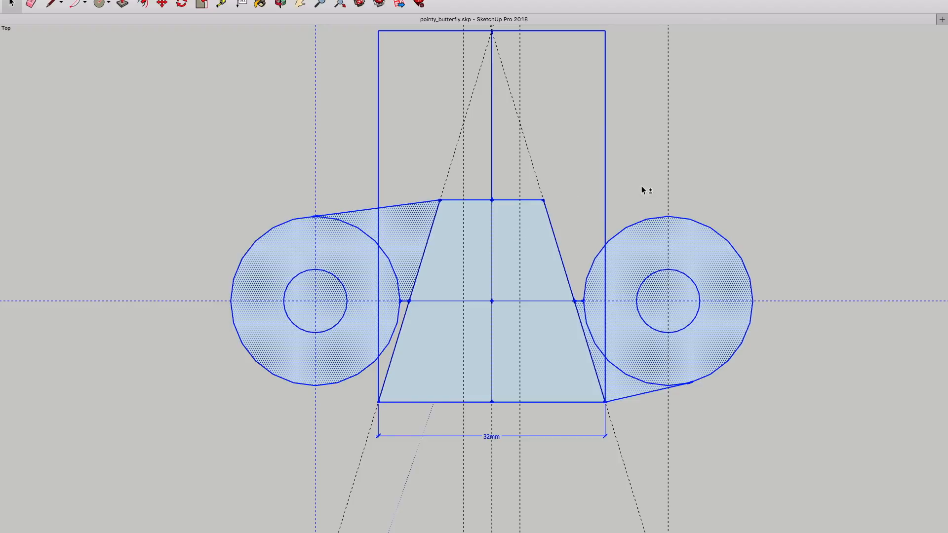
{"action": "mouse_move", "coordinate": [669, 180]}
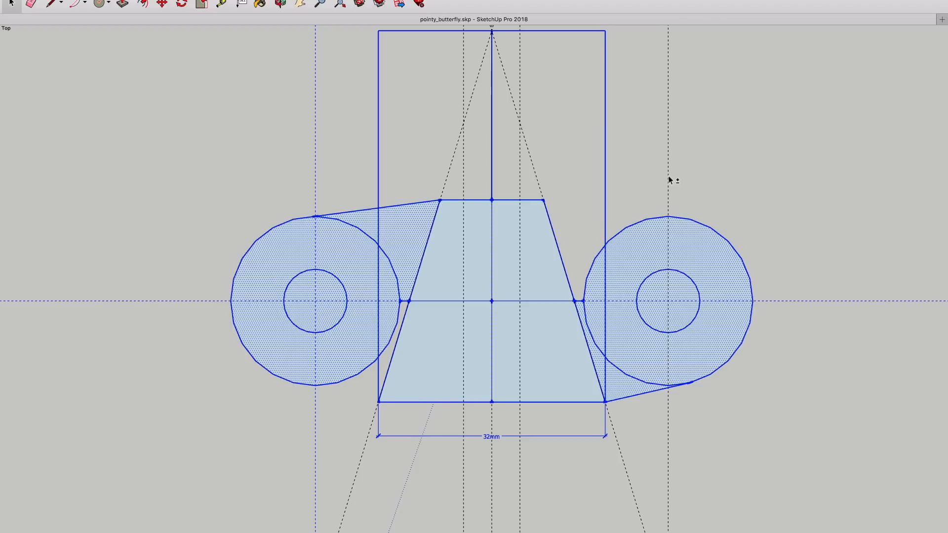
{"action": "mouse_move", "coordinate": [554, 117]}
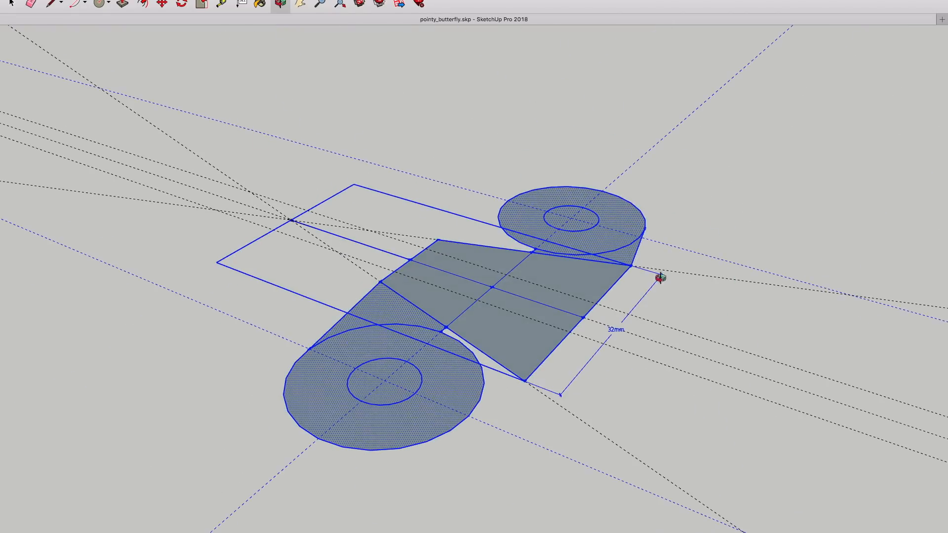
Orbit the flat hub profile to prepare the trapezoid for the Follow Me cone.
{"action": "left_click_drag", "start_coordinate": [657, 281], "coordinate": [437, 258]}
{"action": "type", "text": "bottom_"}
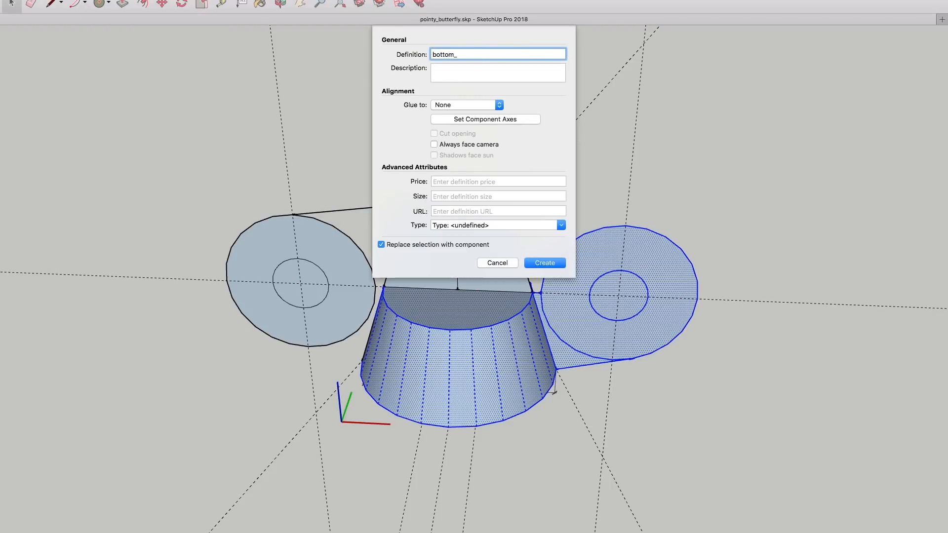
{"action": "left_click", "coordinate": [542, 263]}
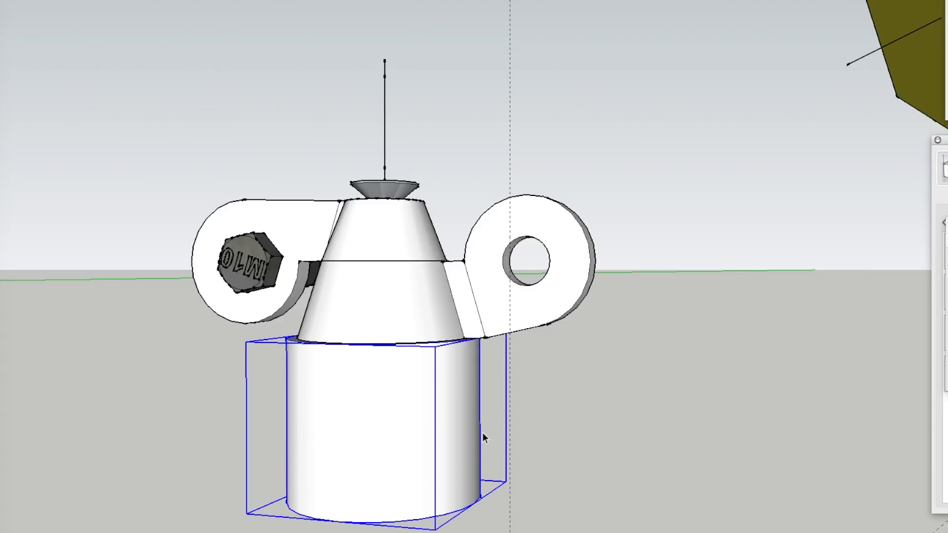
{"action": "mouse_move", "coordinate": [407, 417]}
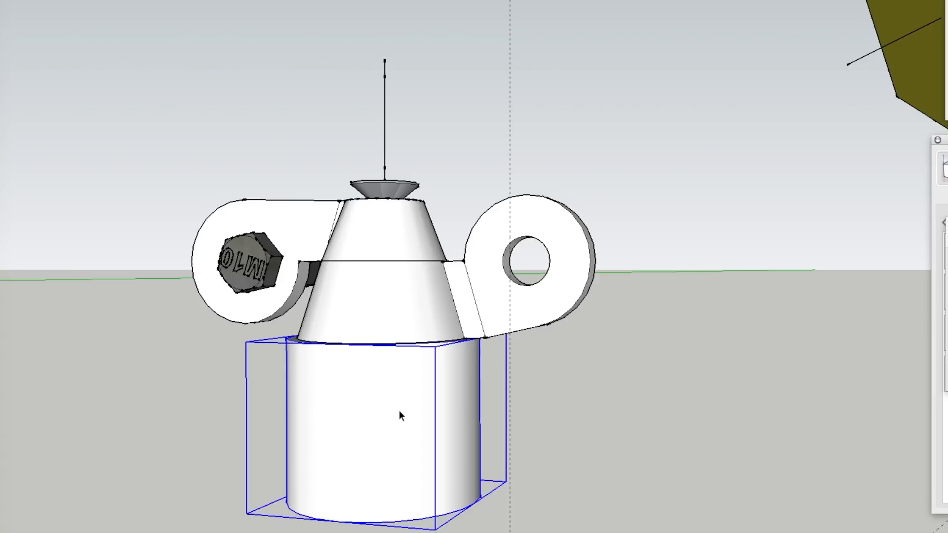
{"action": "mouse_move", "coordinate": [398, 410]}
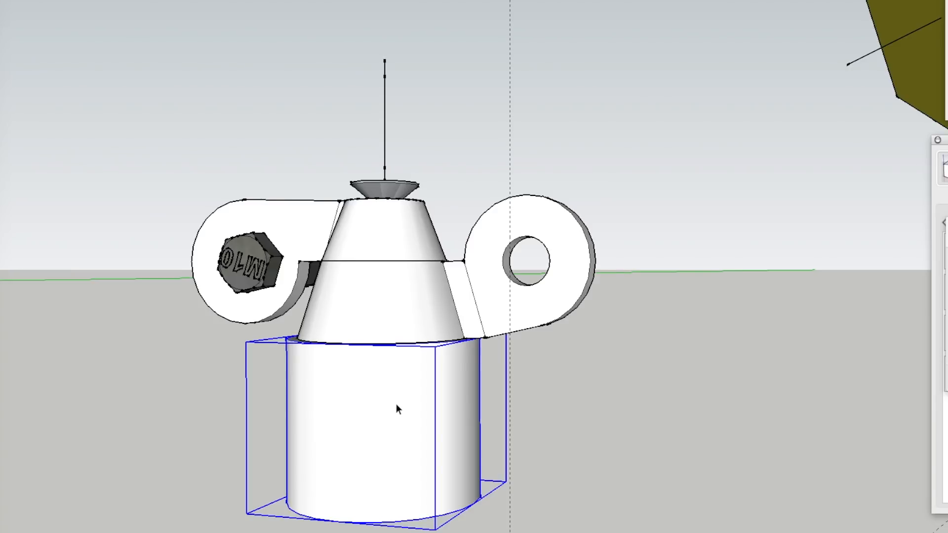
{"action": "mouse_move", "coordinate": [448, 373]}
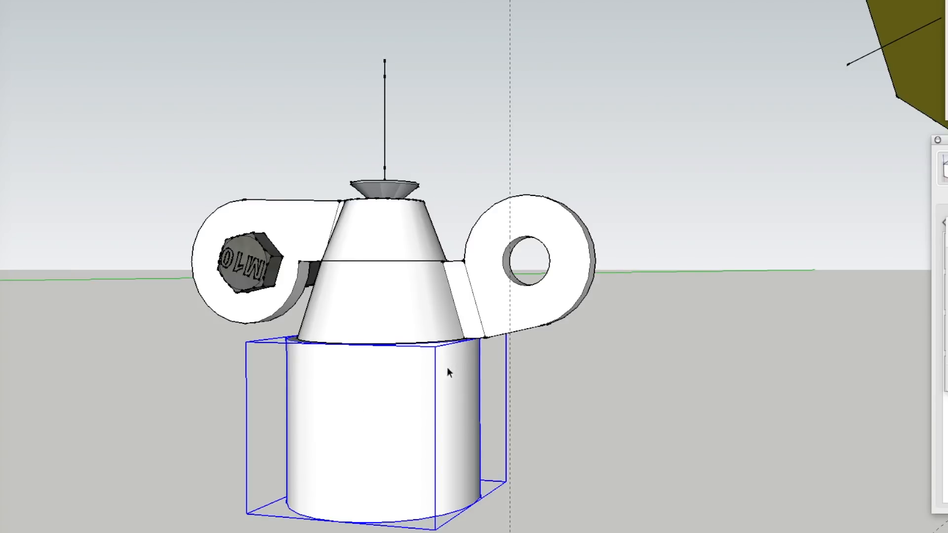
{"action": "mouse_move", "coordinate": [411, 356]}
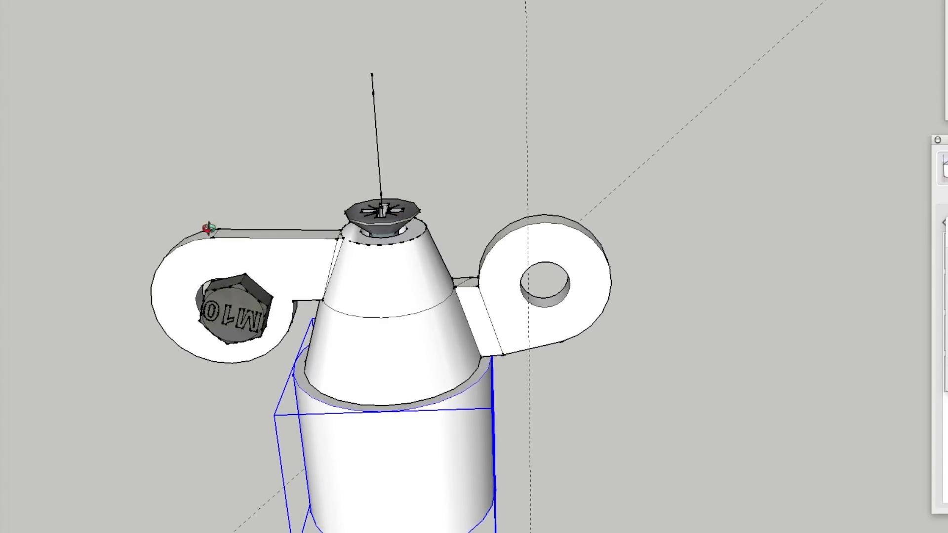
{"action": "mouse_move", "coordinate": [564, 331]}
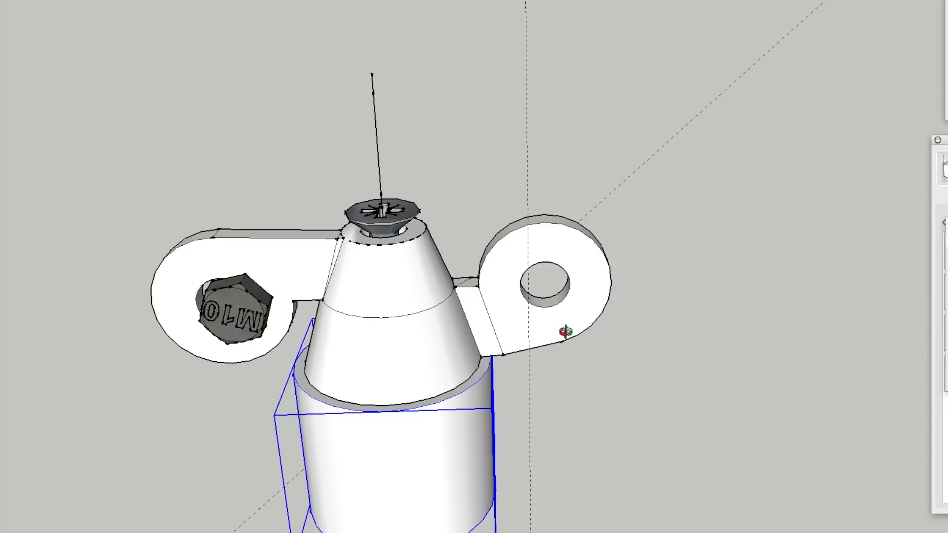
{"action": "mouse_move", "coordinate": [398, 529]}
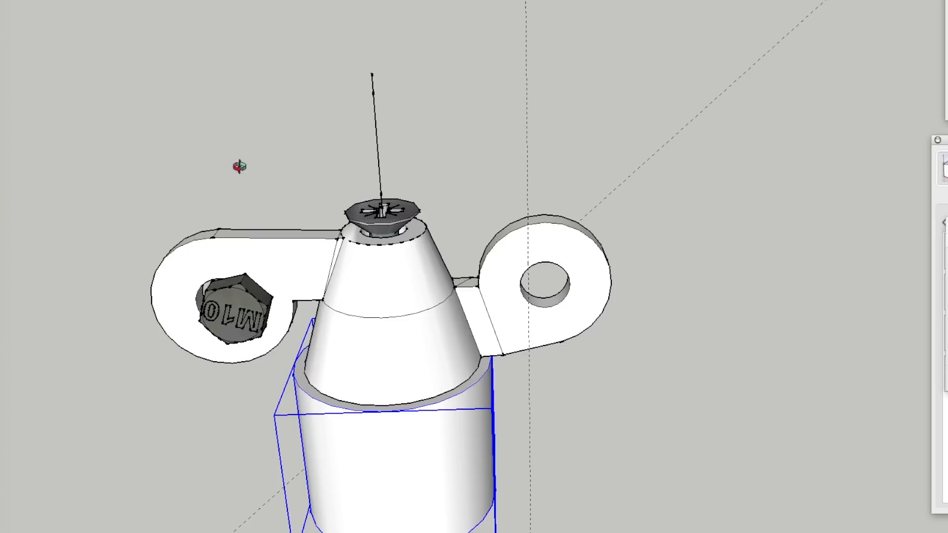
{"action": "mouse_move", "coordinate": [291, 258]}
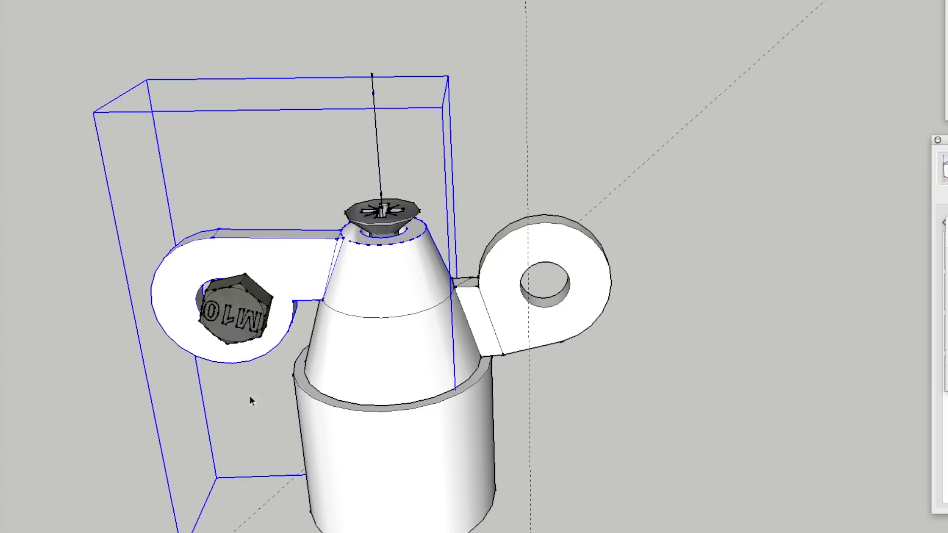
{"action": "mouse_move", "coordinate": [473, 356]}
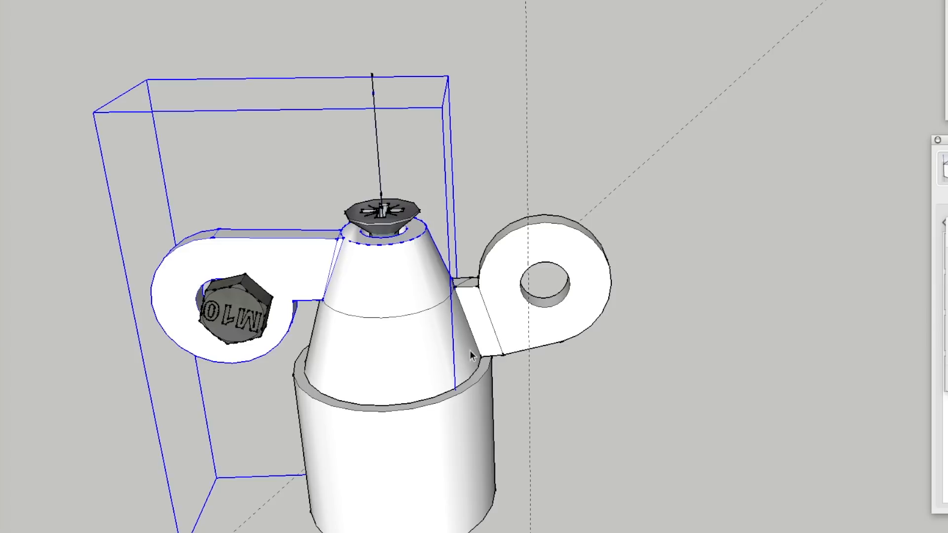
{"action": "mouse_move", "coordinate": [307, 456]}
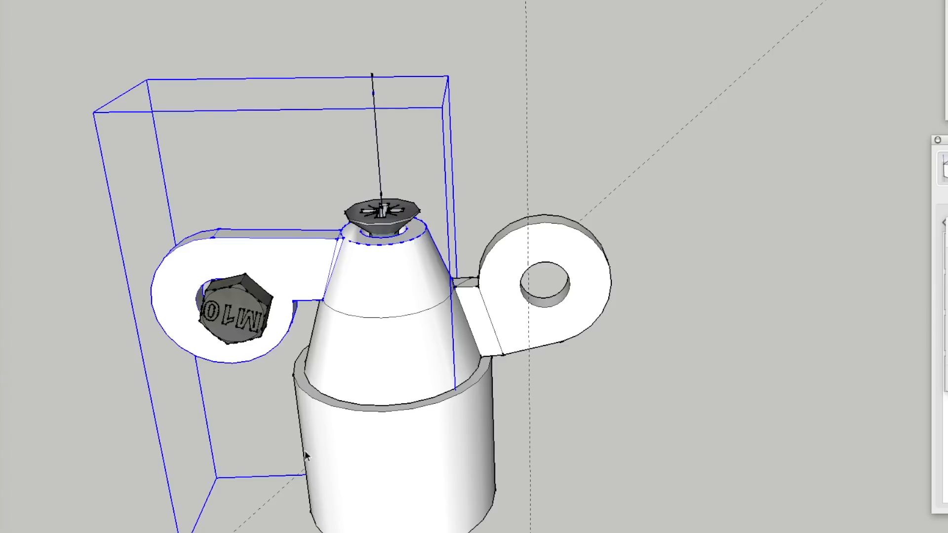
{"action": "mouse_move", "coordinate": [440, 273]}
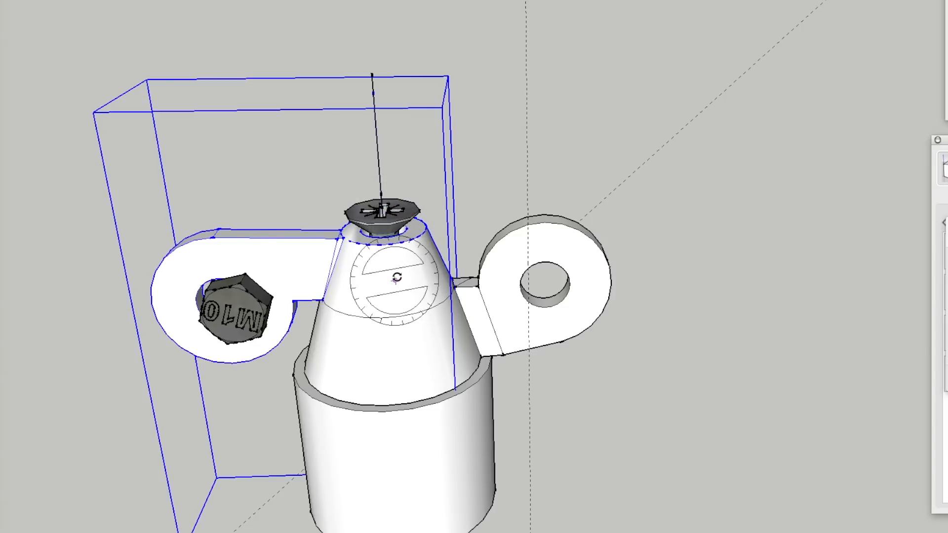
Zoom out from the three-way hub to show its struts over the red and yellow dome faces.
{"action": "scroll", "scroll_direction": "down", "scroll_amount": 3}
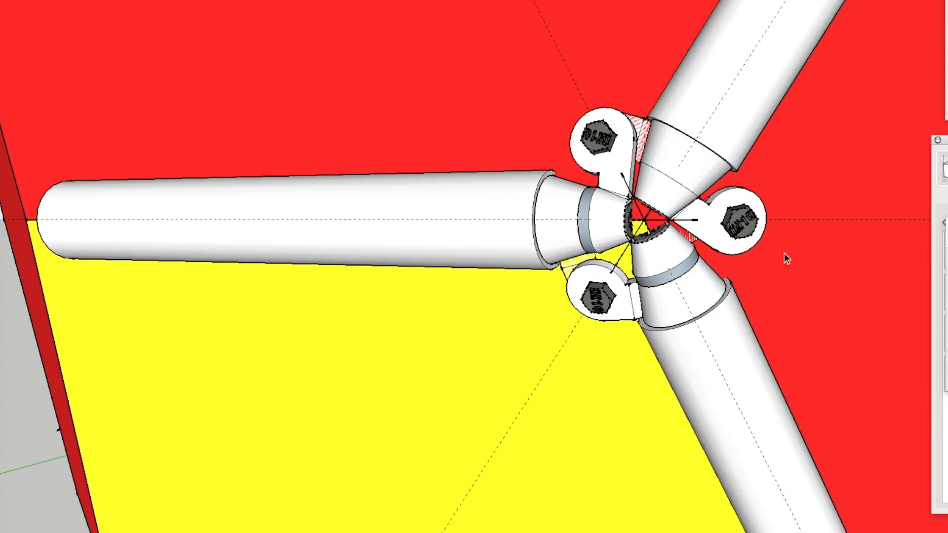
{"action": "mouse_move", "coordinate": [518, 152]}
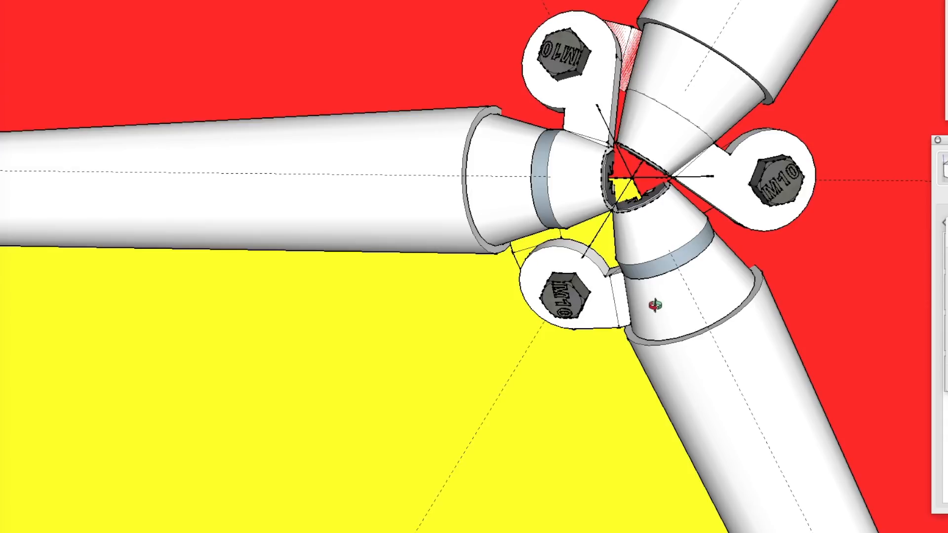
{"action": "mouse_move", "coordinate": [589, 97]}
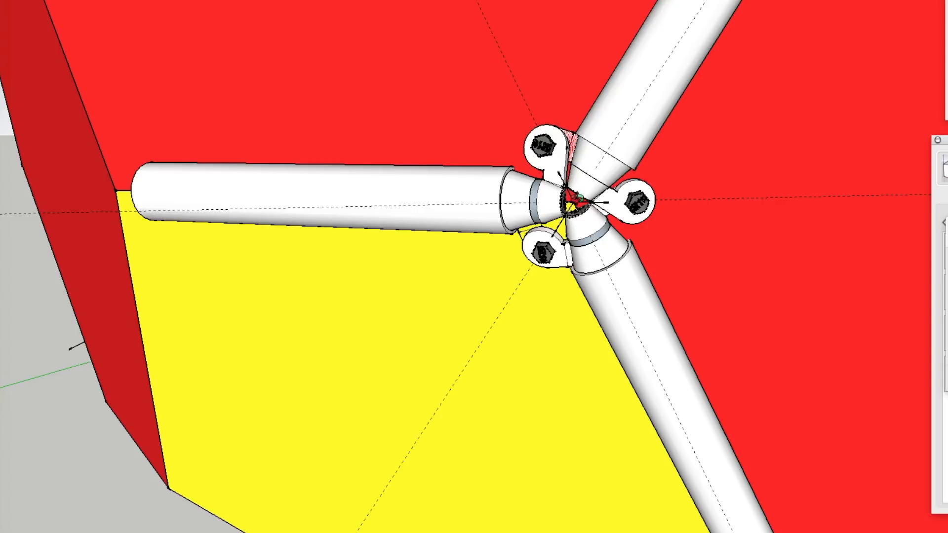
{"action": "mouse_move", "coordinate": [760, 299]}
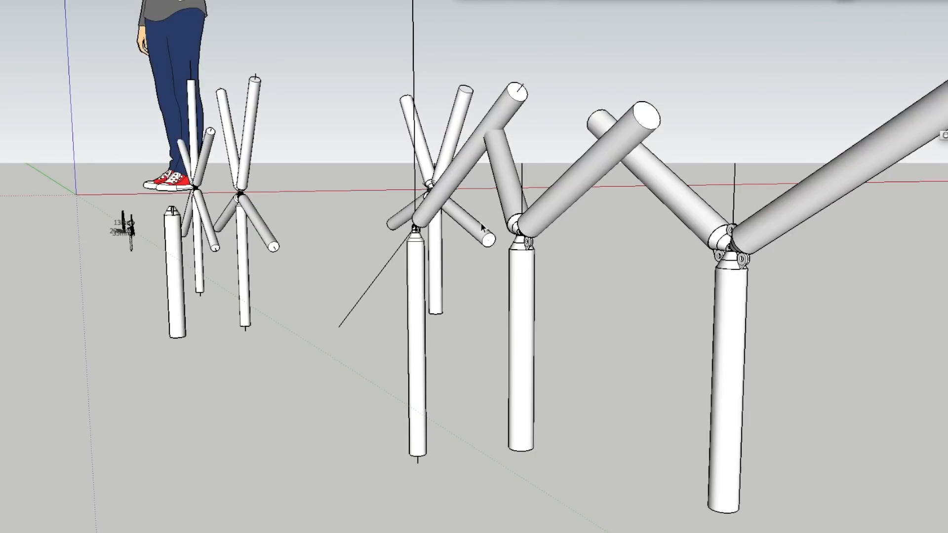
{"action": "mouse_move", "coordinate": [169, 114]}
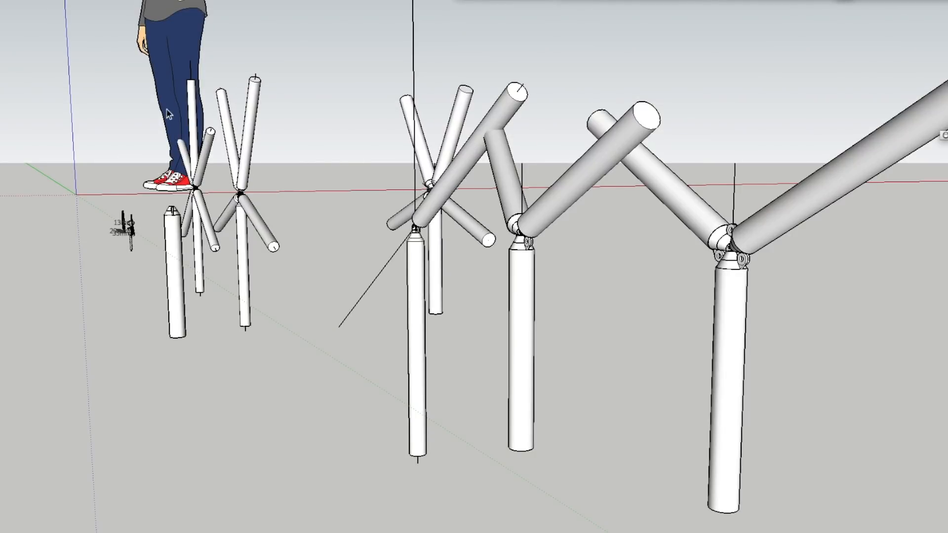
{"action": "mouse_move", "coordinate": [187, 5]}
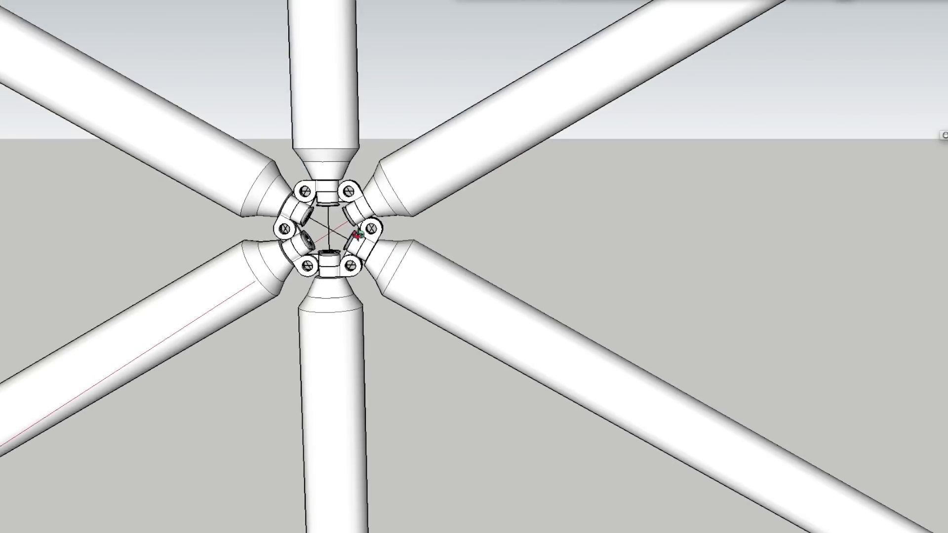
{"action": "mouse_move", "coordinate": [518, 125]}
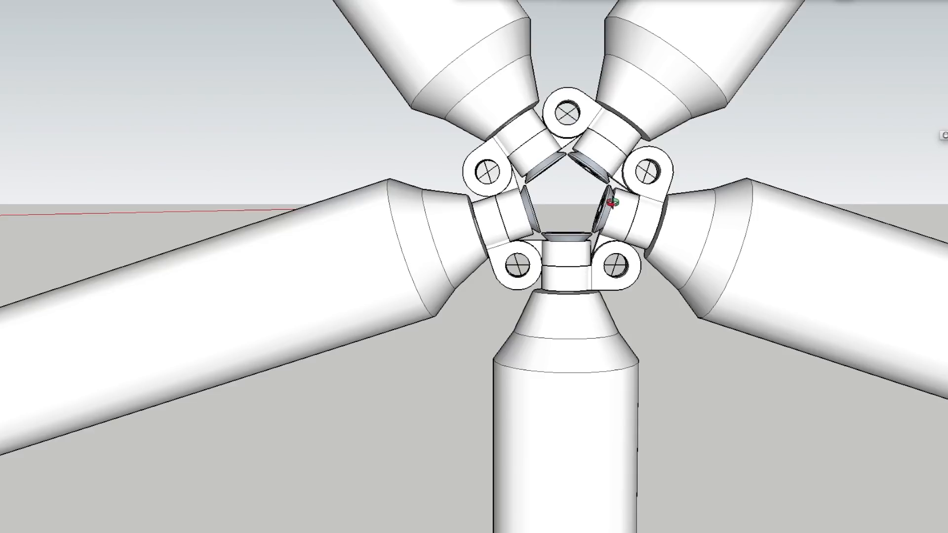
{"action": "mouse_move", "coordinate": [586, 199]}
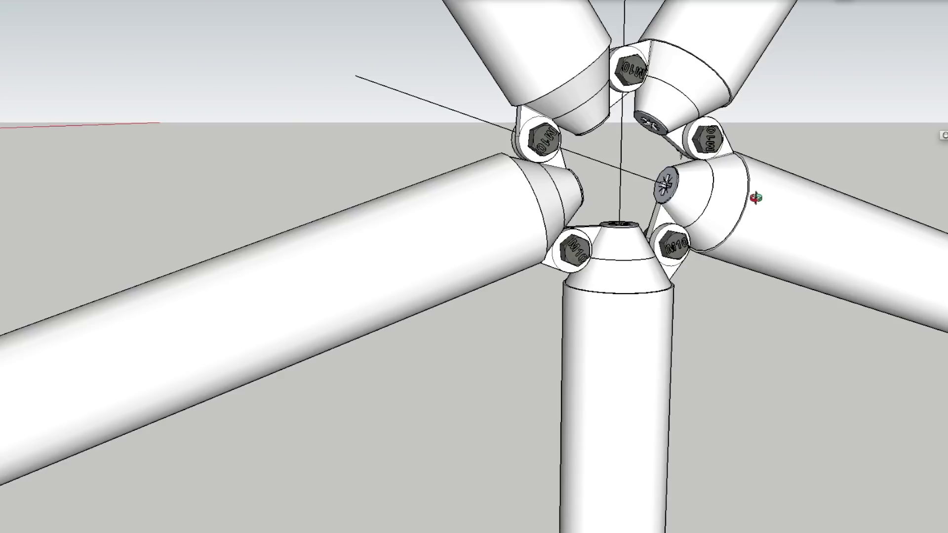
{"action": "mouse_move", "coordinate": [794, 214]}
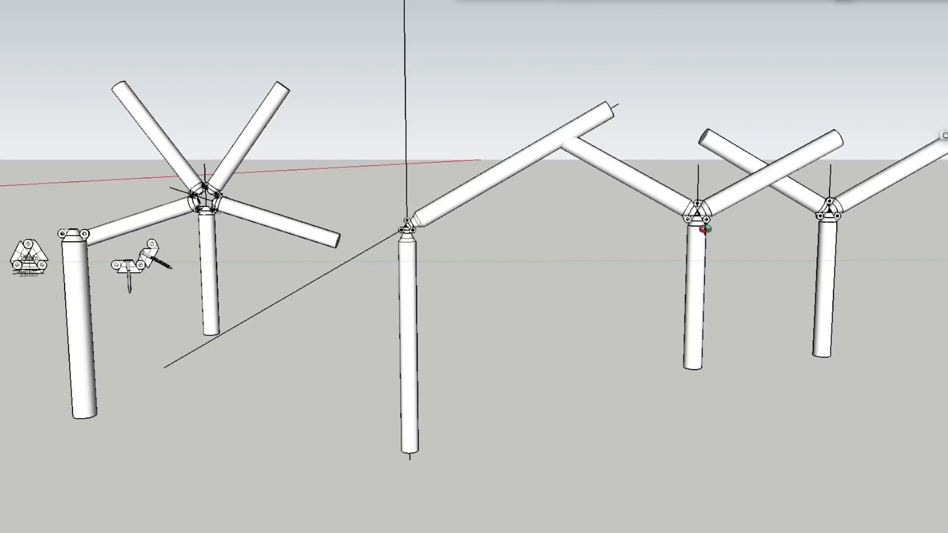
{"action": "mouse_move", "coordinate": [277, 211]}
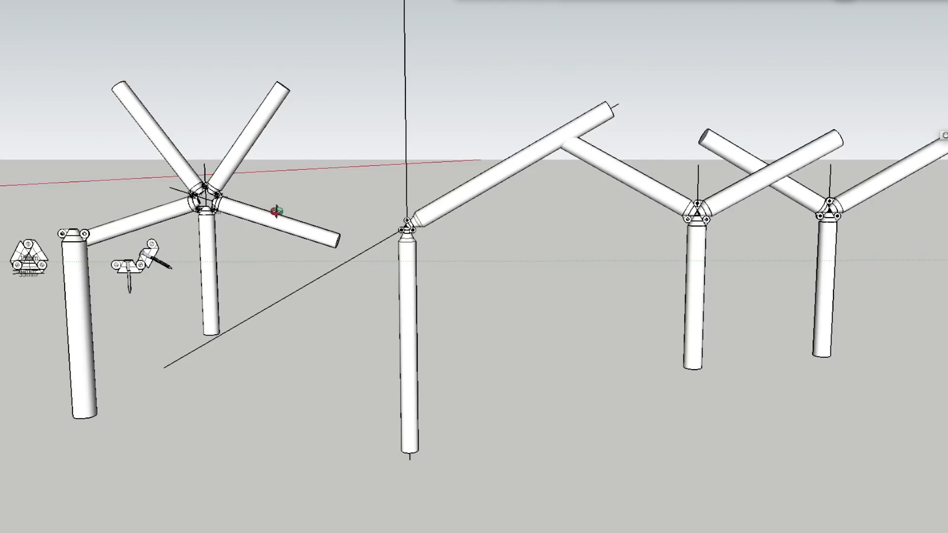